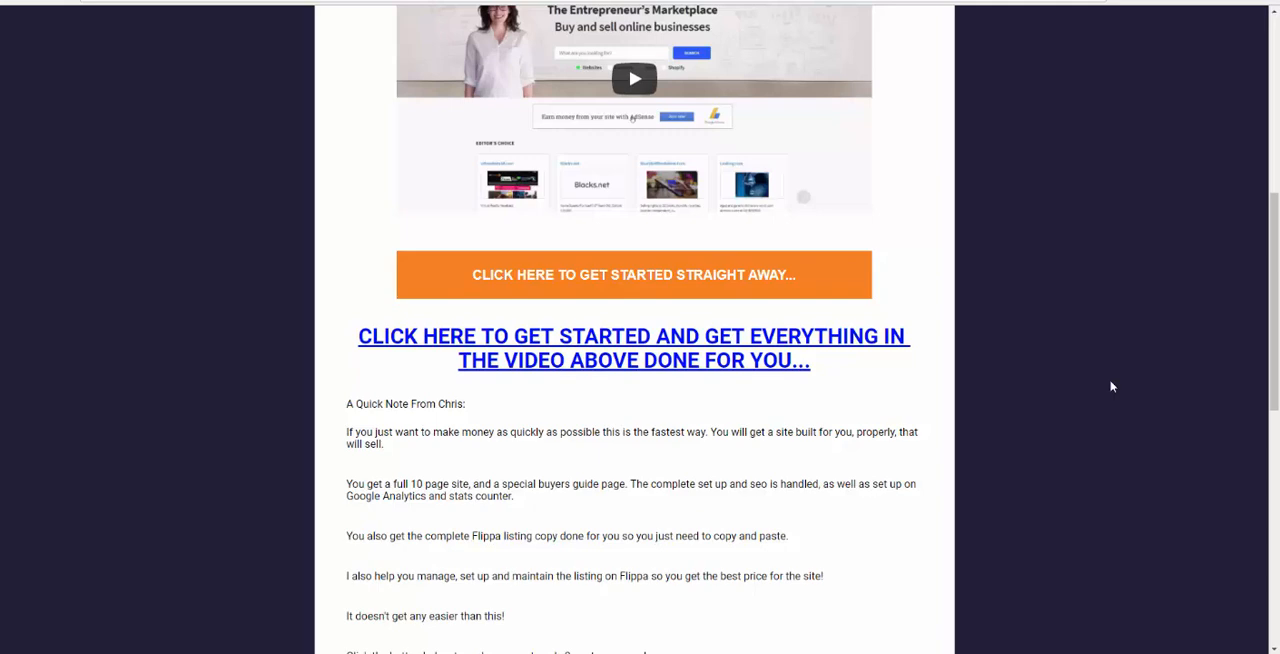
pyautogui.moveTo(1101, 369)
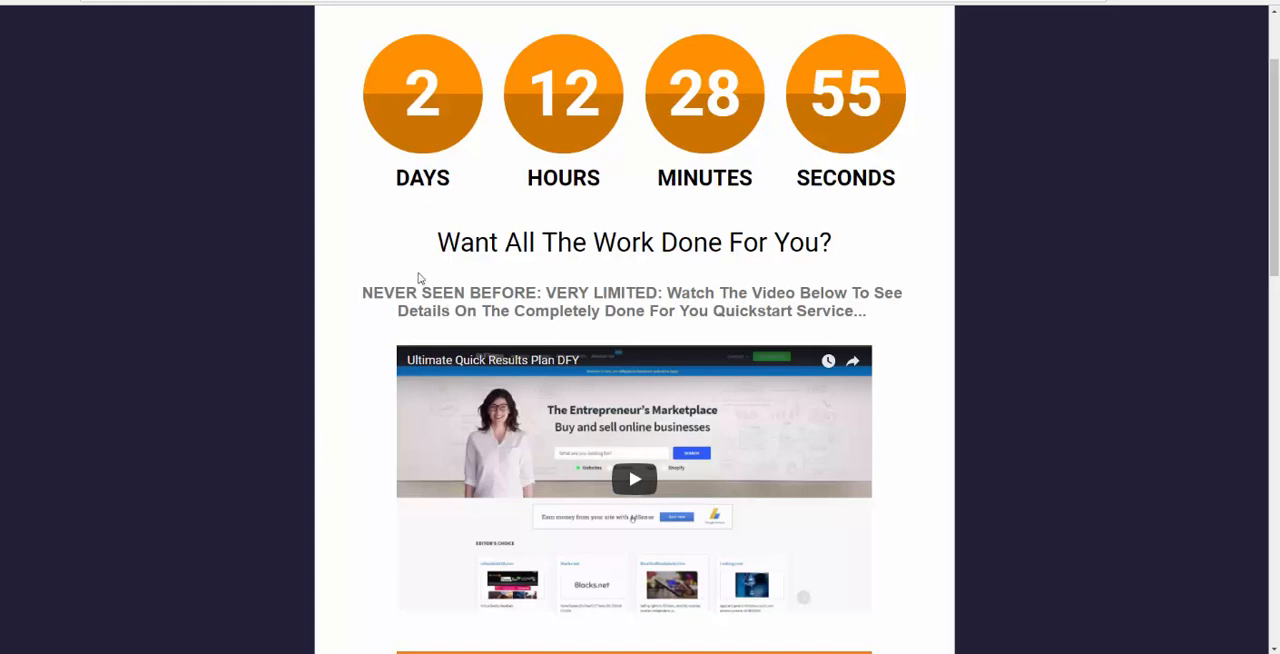
# Scroll through the 266 Flippa website listings for 'amazon'.
pyautogui.scroll(-3)
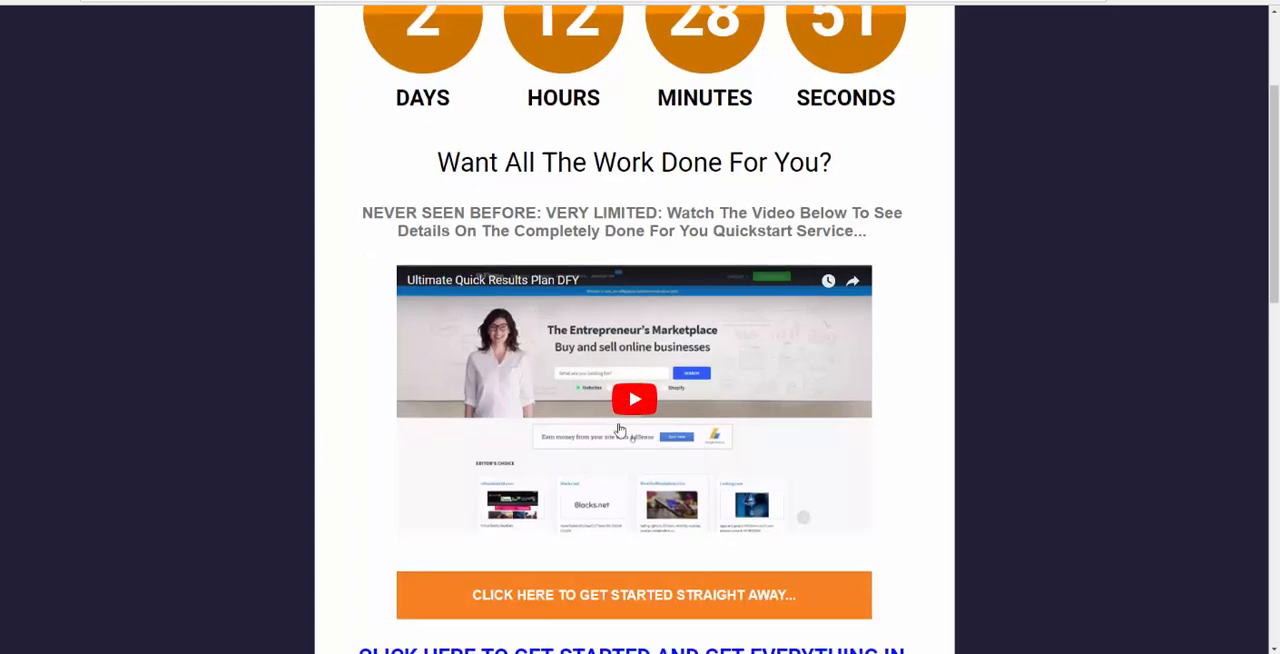
pyautogui.scroll(-3)
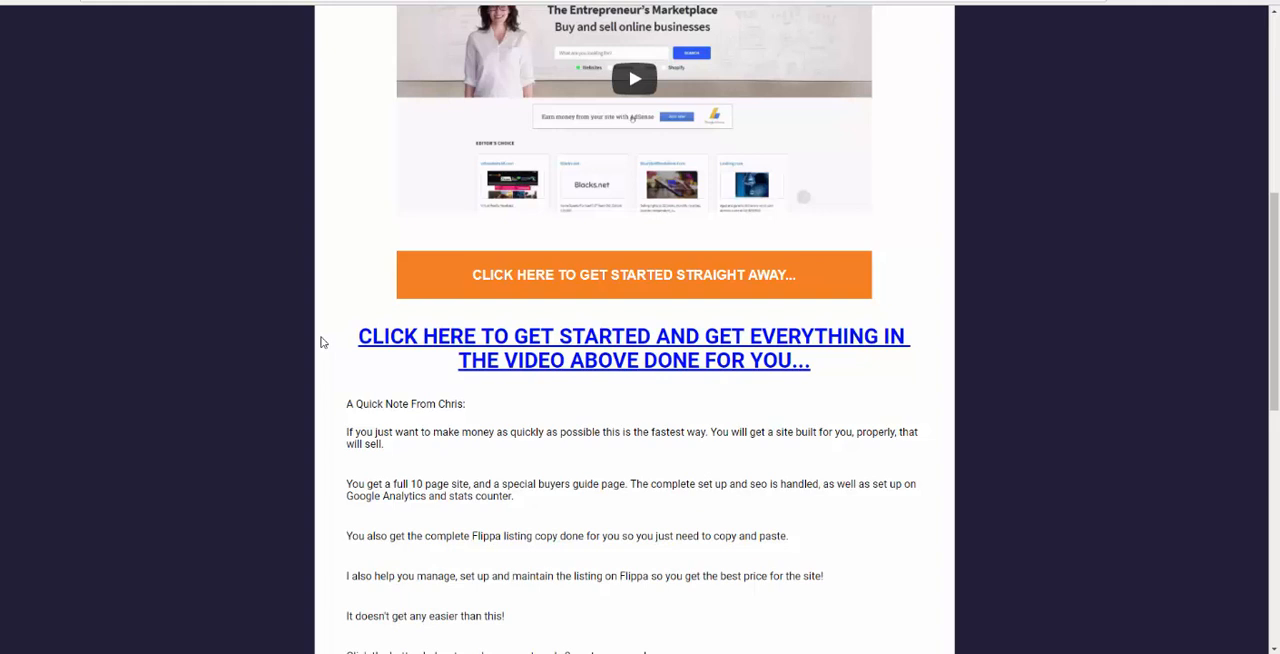
pyautogui.moveTo(814, 14)
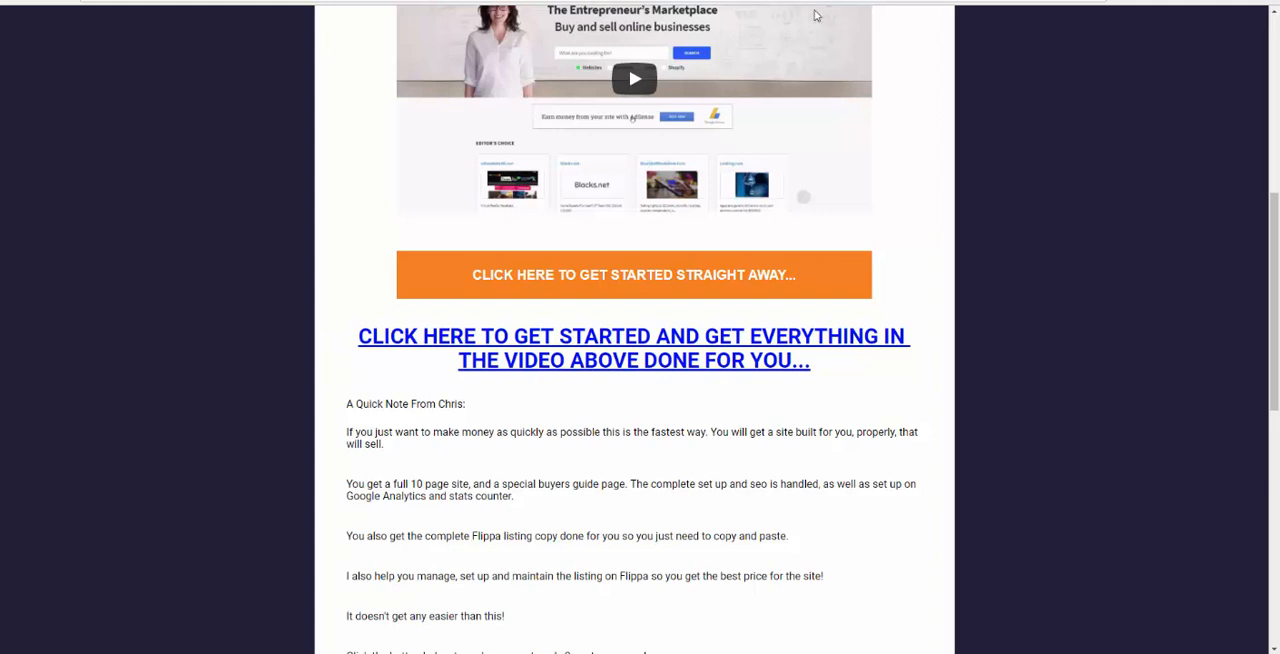
pyautogui.moveTo(205, 483)
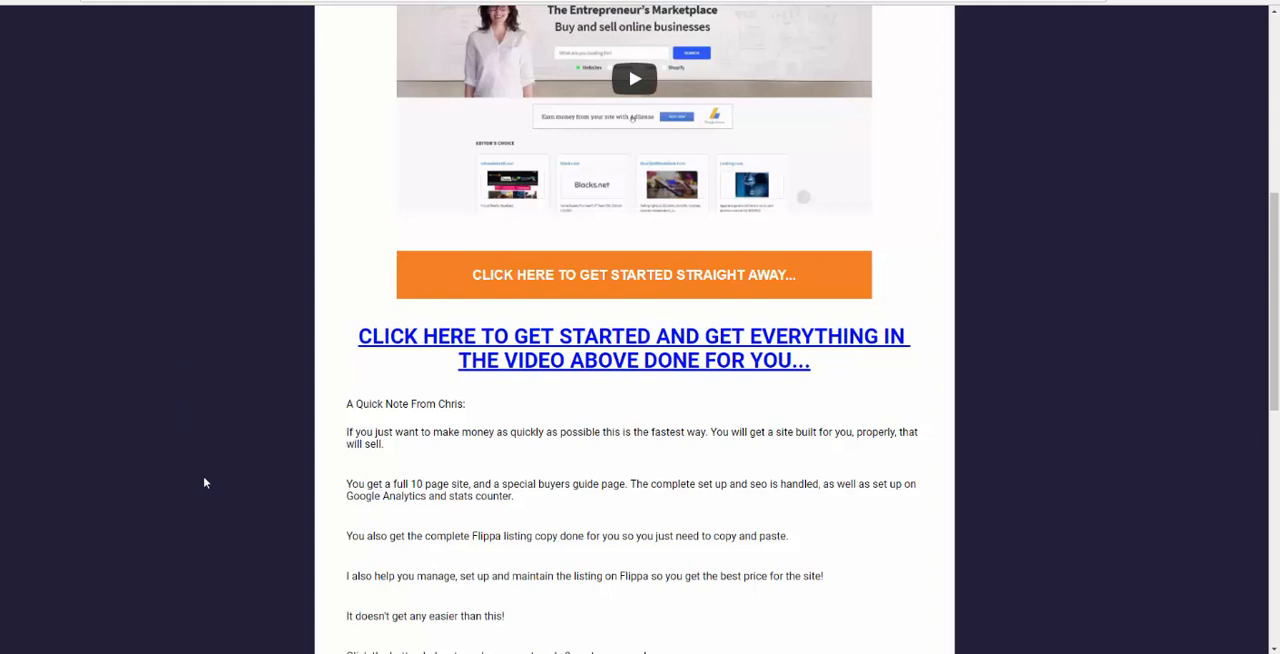
pyautogui.scroll(3)
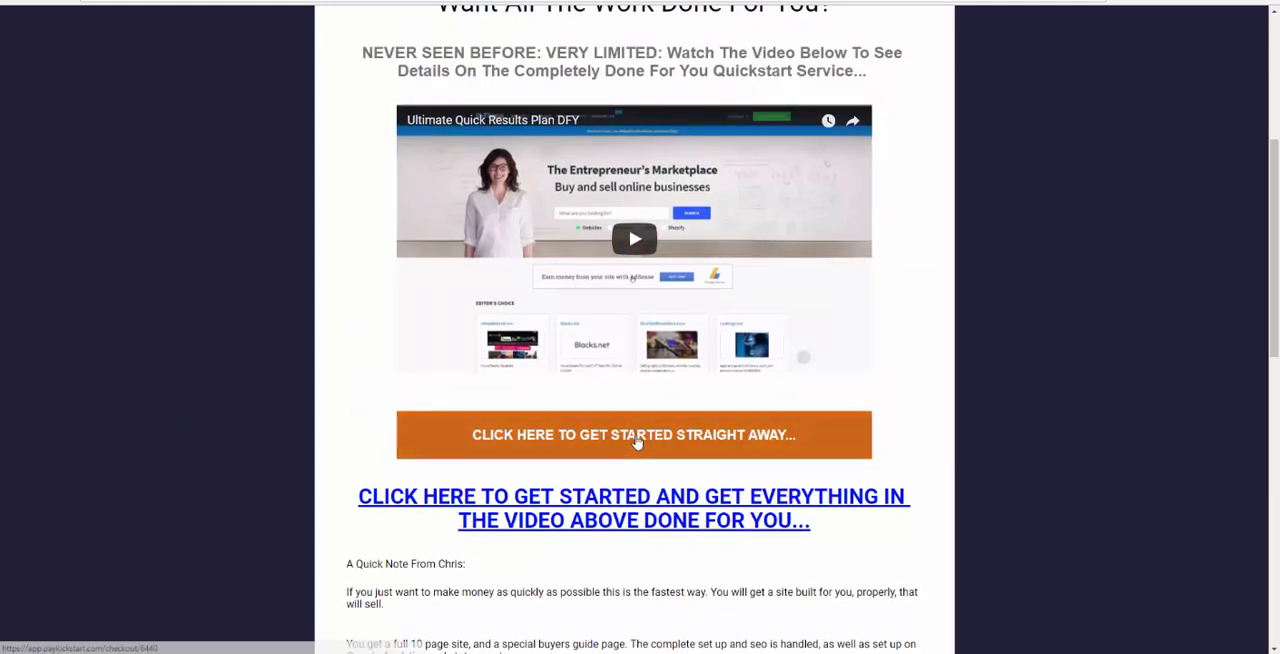
pyautogui.scroll(-3)
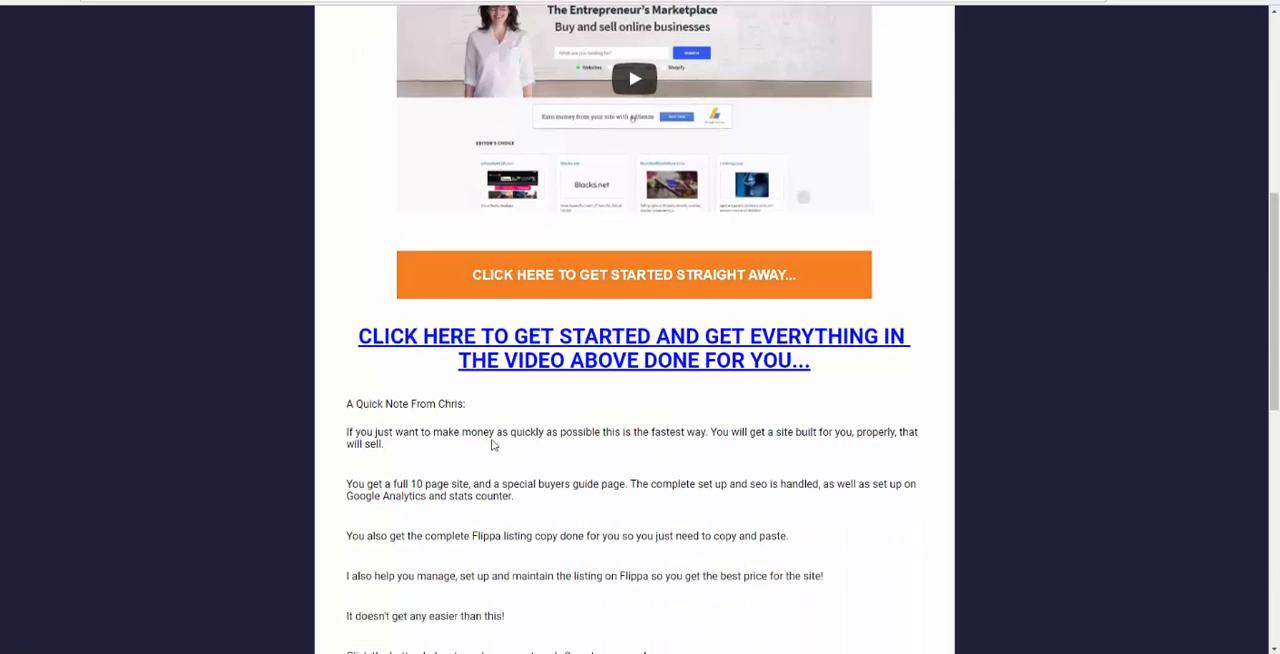
pyautogui.scroll(-3)
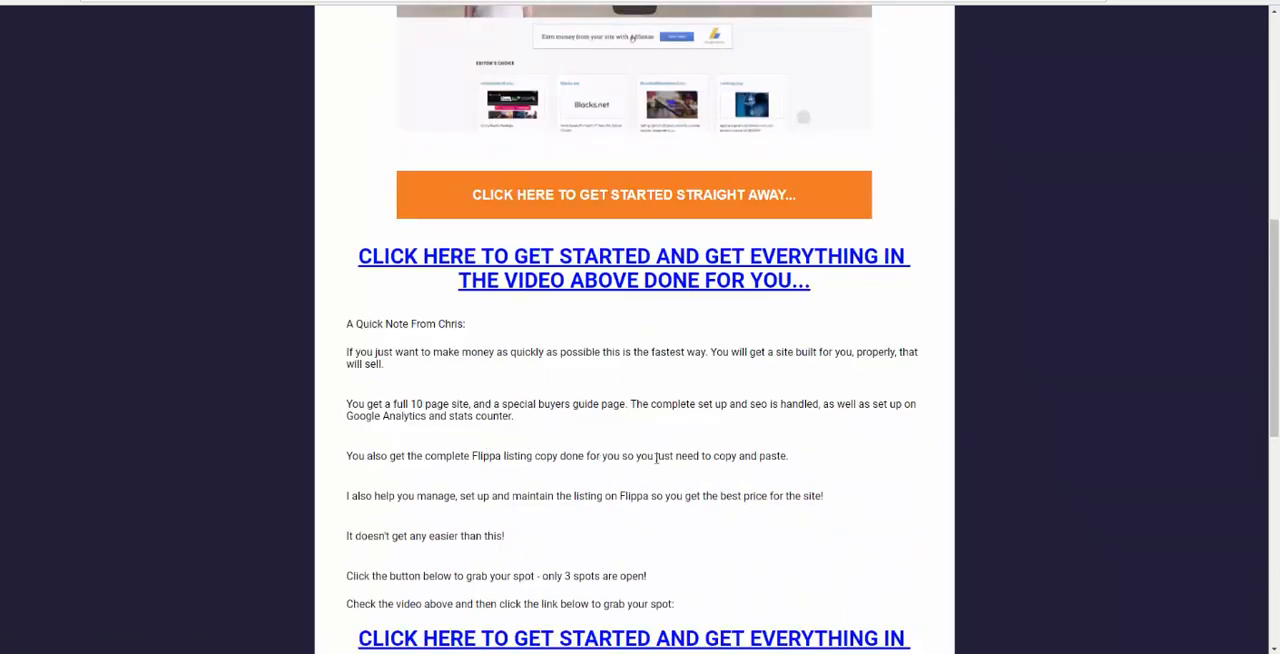
pyautogui.moveTo(652, 495)
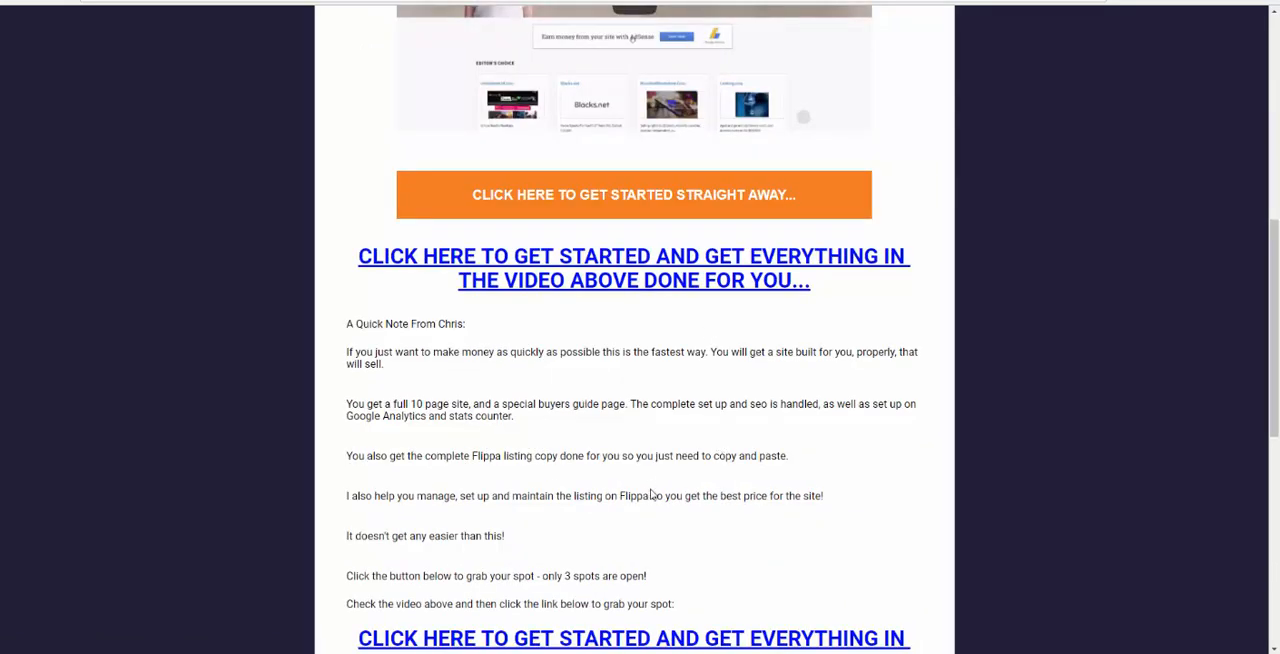
pyautogui.moveTo(652, 484)
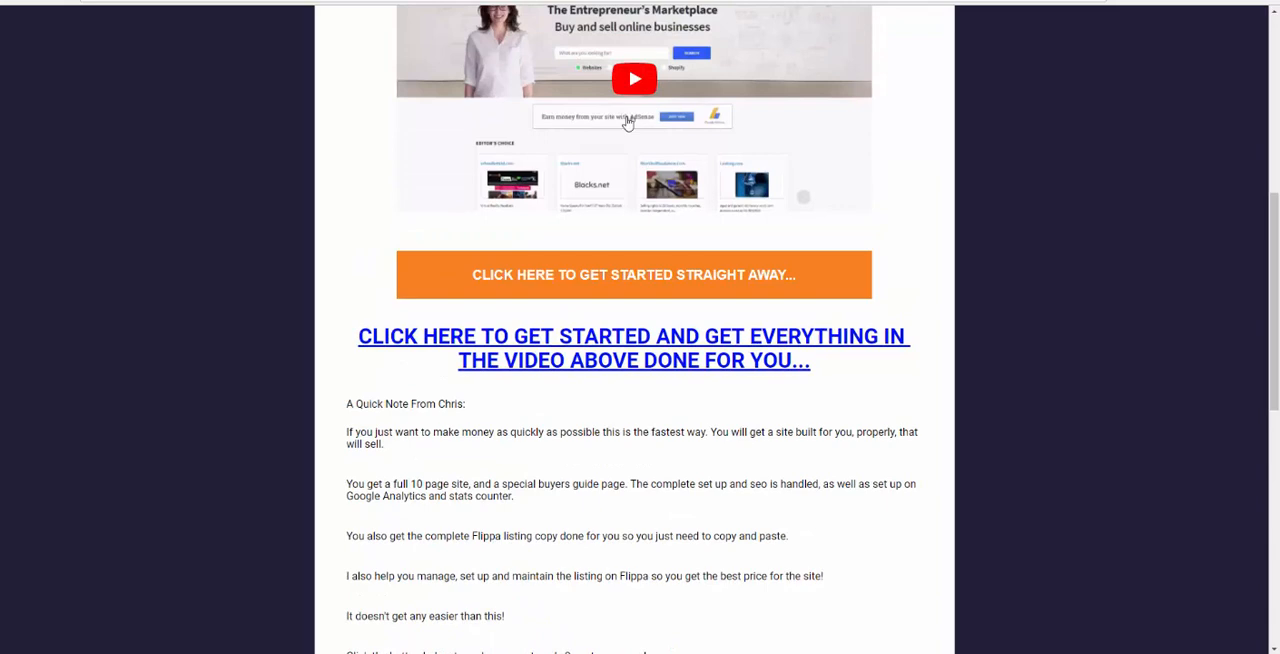
pyautogui.scroll(3)
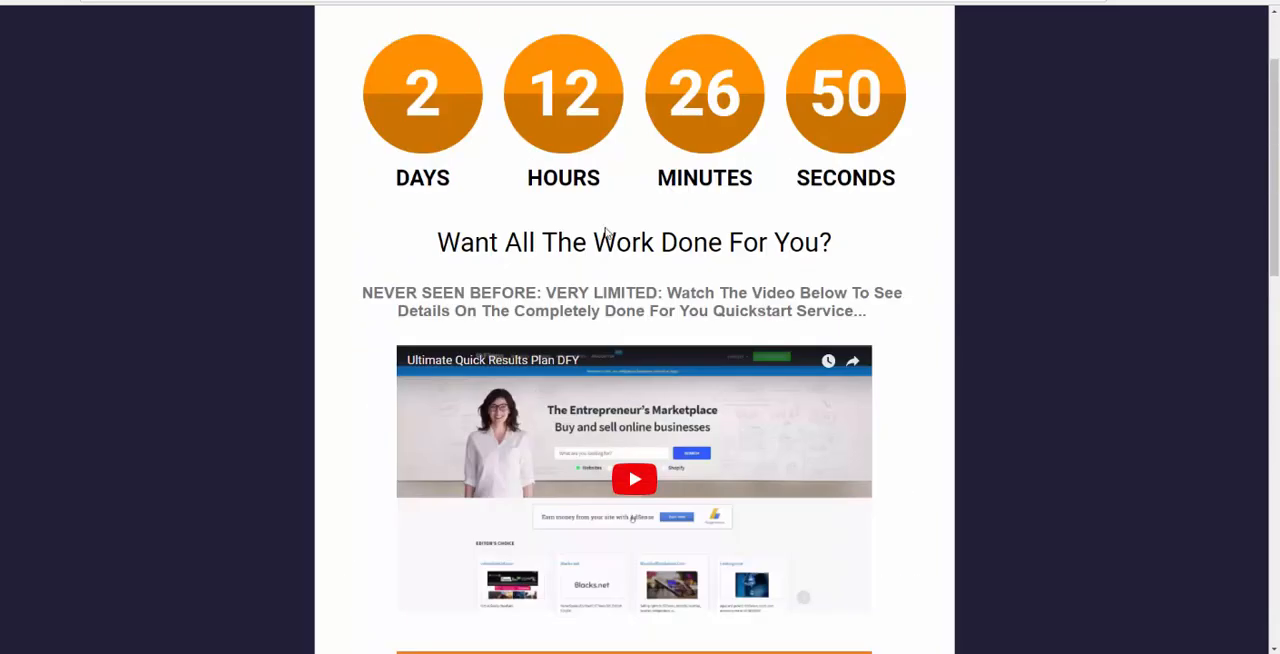
pyautogui.moveTo(652, 228)
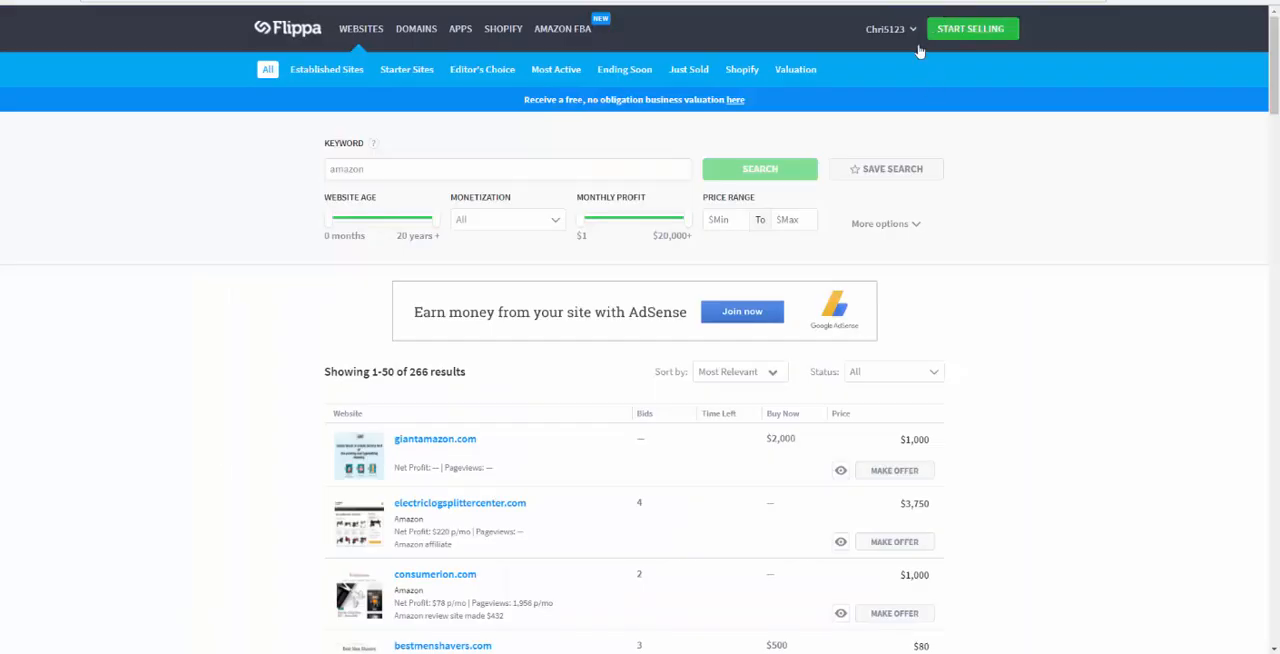
pyautogui.moveTo(349, 197)
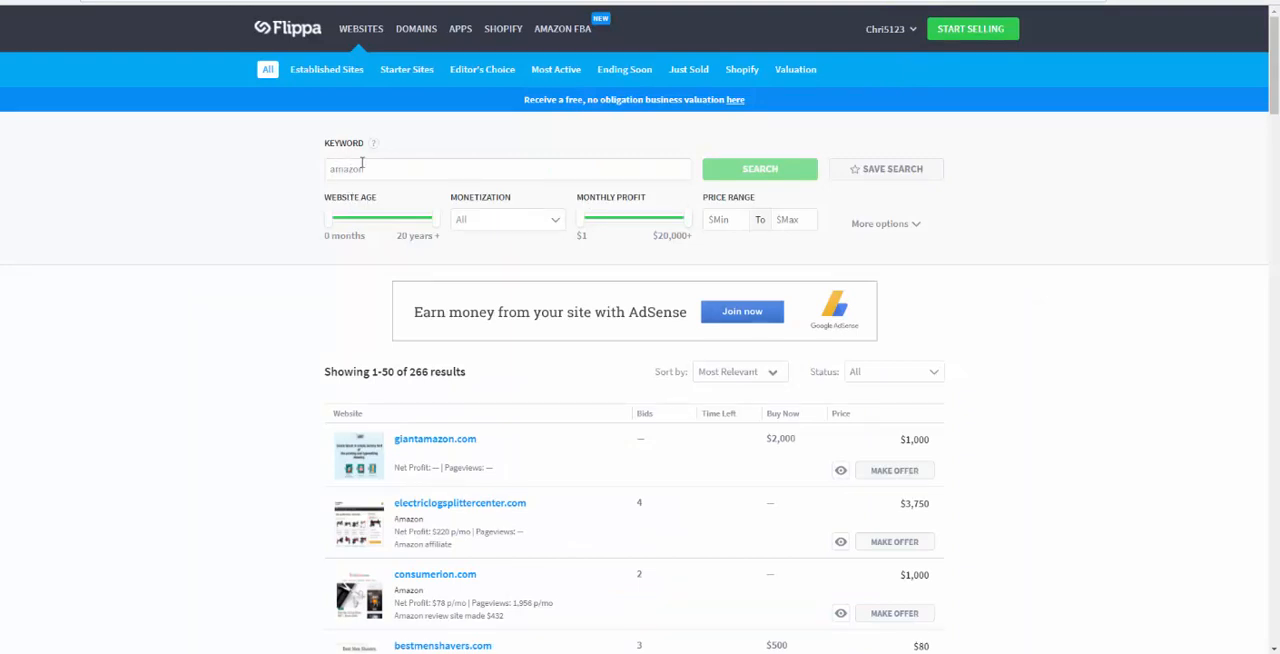
pyautogui.moveTo(368, 184)
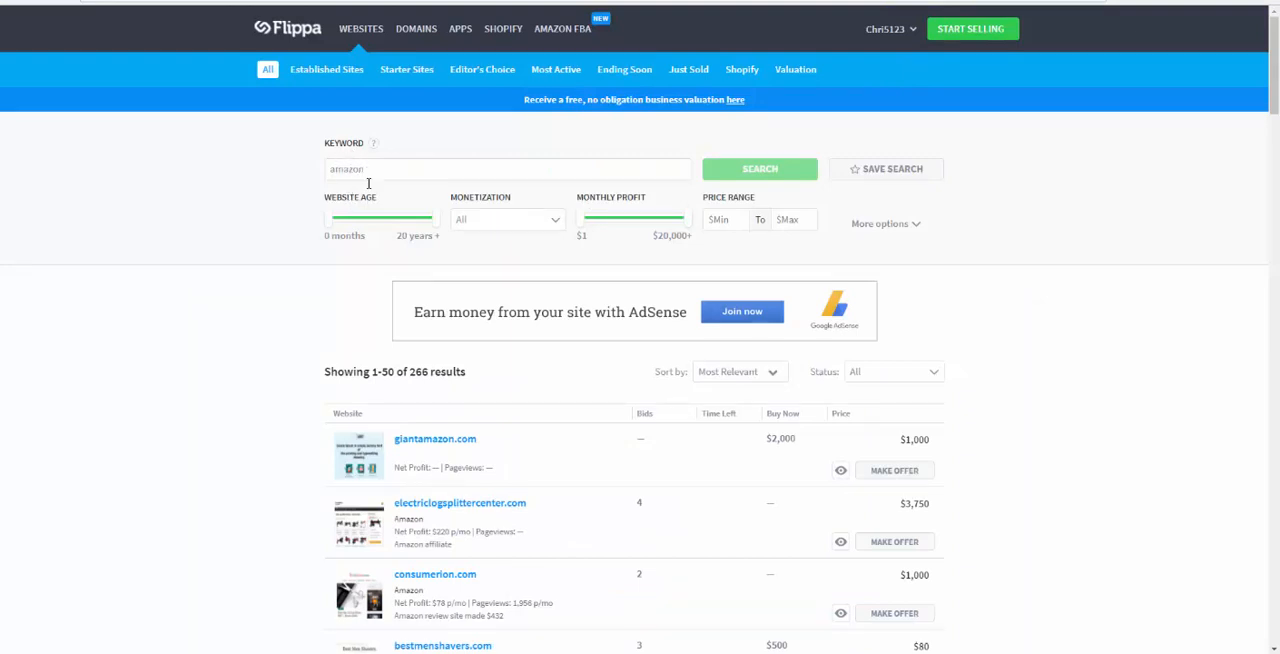
pyautogui.moveTo(516, 225)
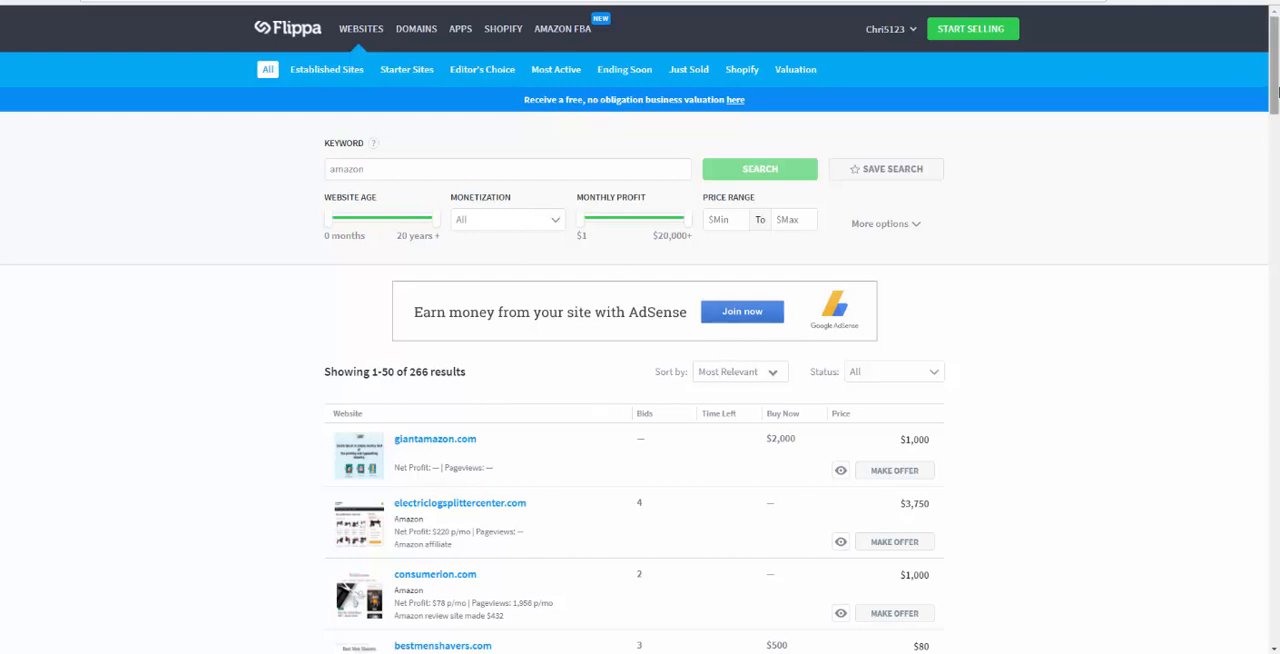
# Open the garbagedisposalmag.com listing, priced at $1,100 with 3 bids and 8 hours left.
pyautogui.scroll(-3)
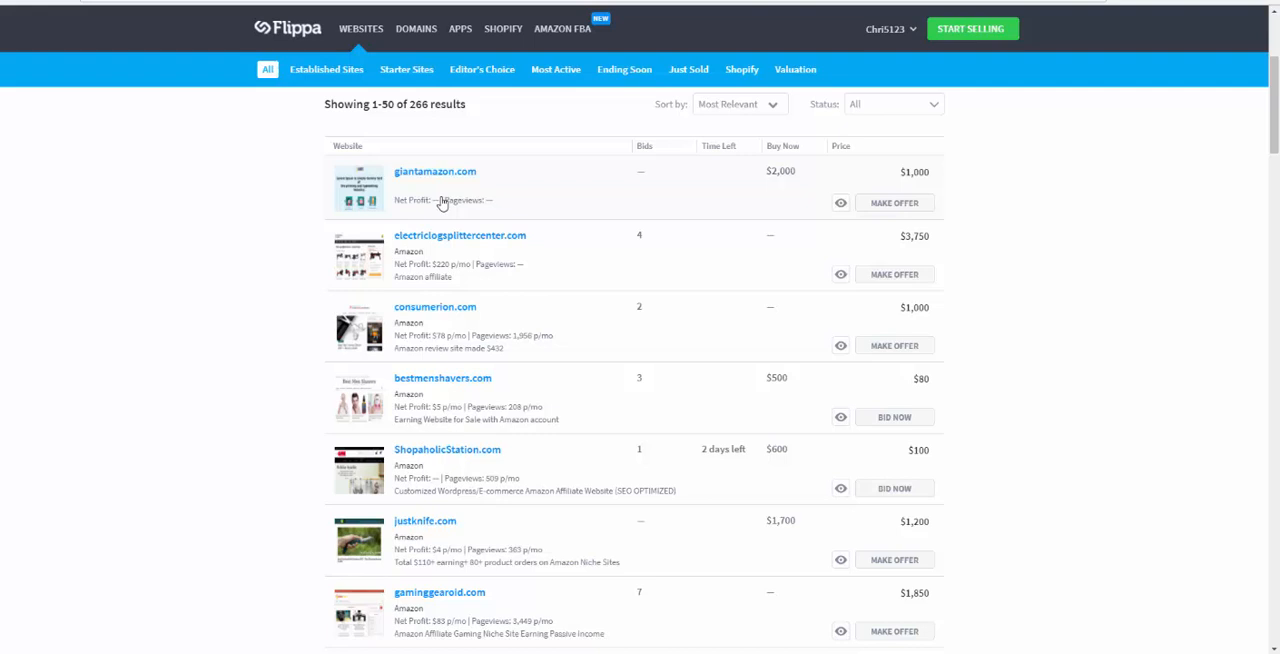
pyautogui.moveTo(460, 270)
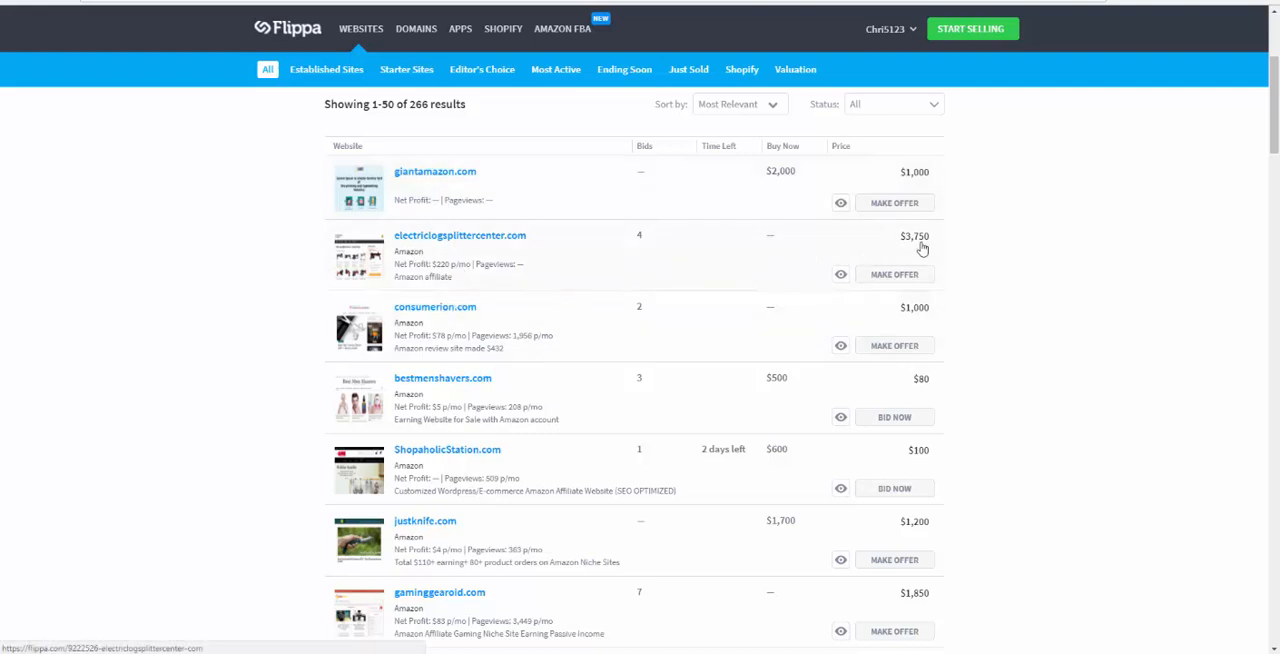
pyautogui.moveTo(880, 257)
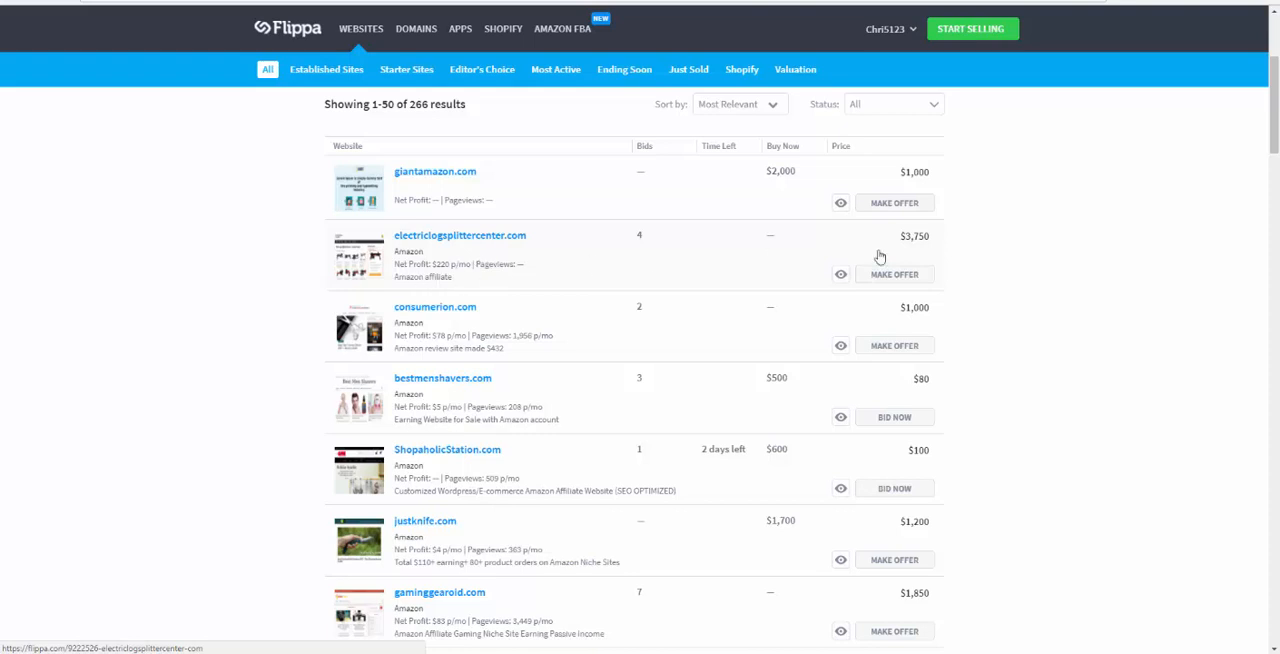
pyautogui.scroll(-3)
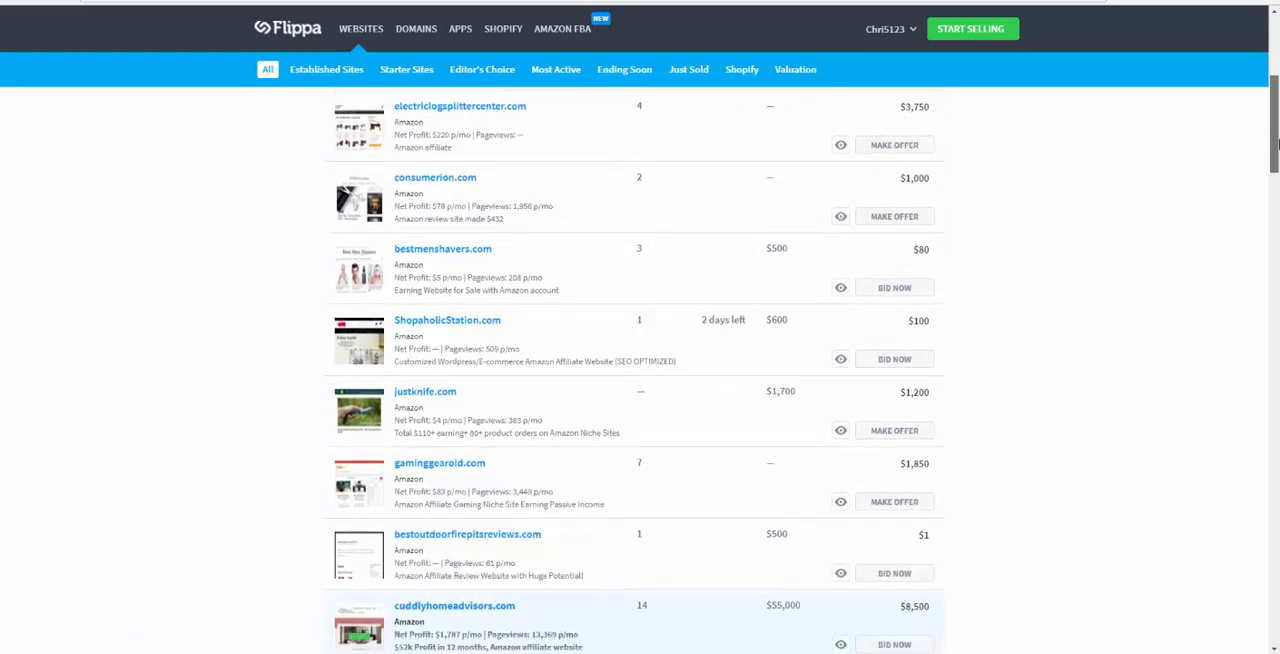
pyautogui.scroll(-3)
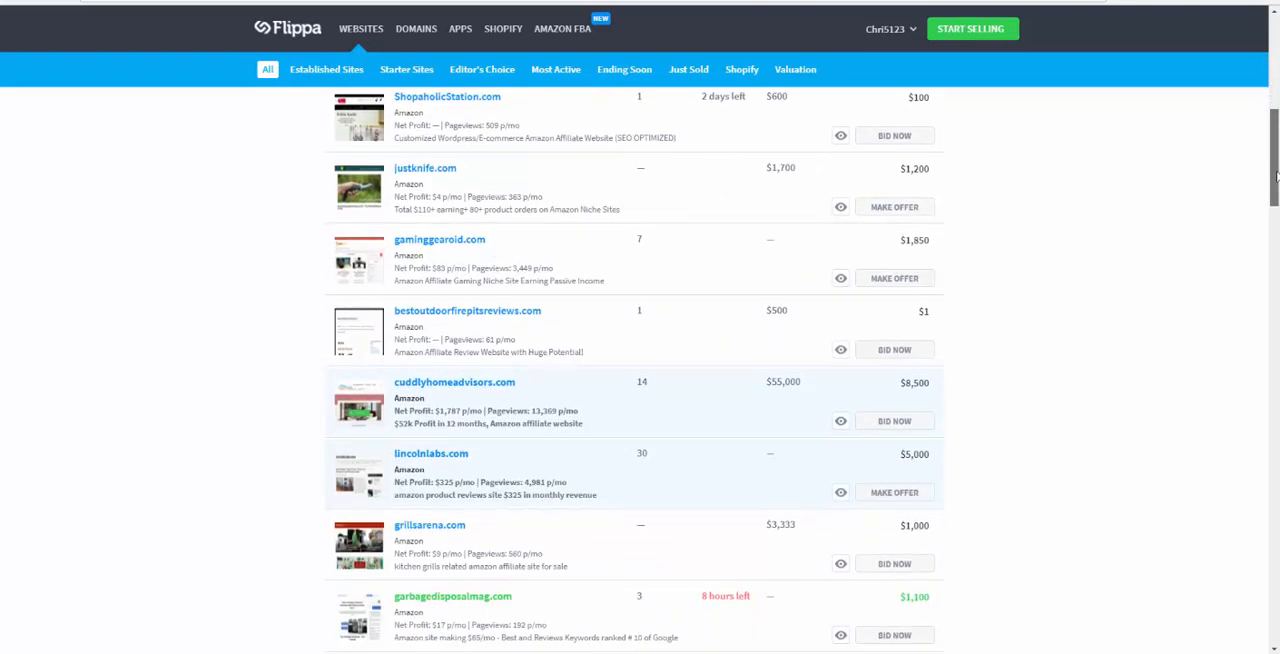
pyautogui.scroll(-3)
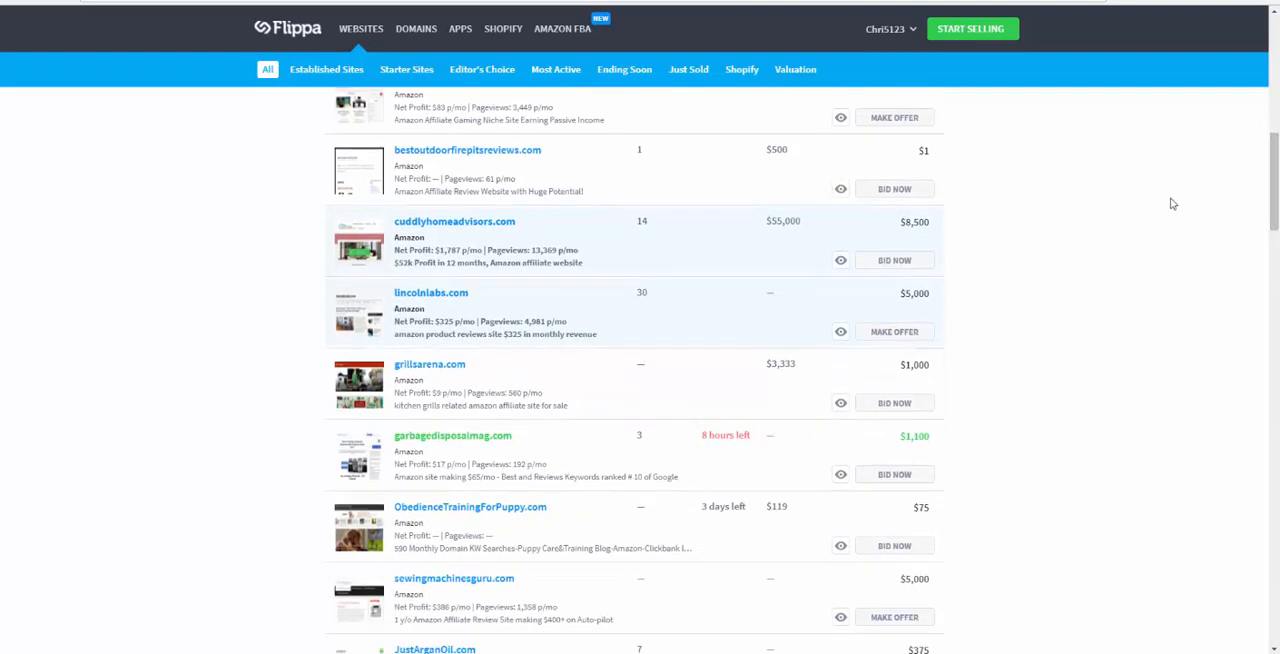
pyautogui.moveTo(617, 447)
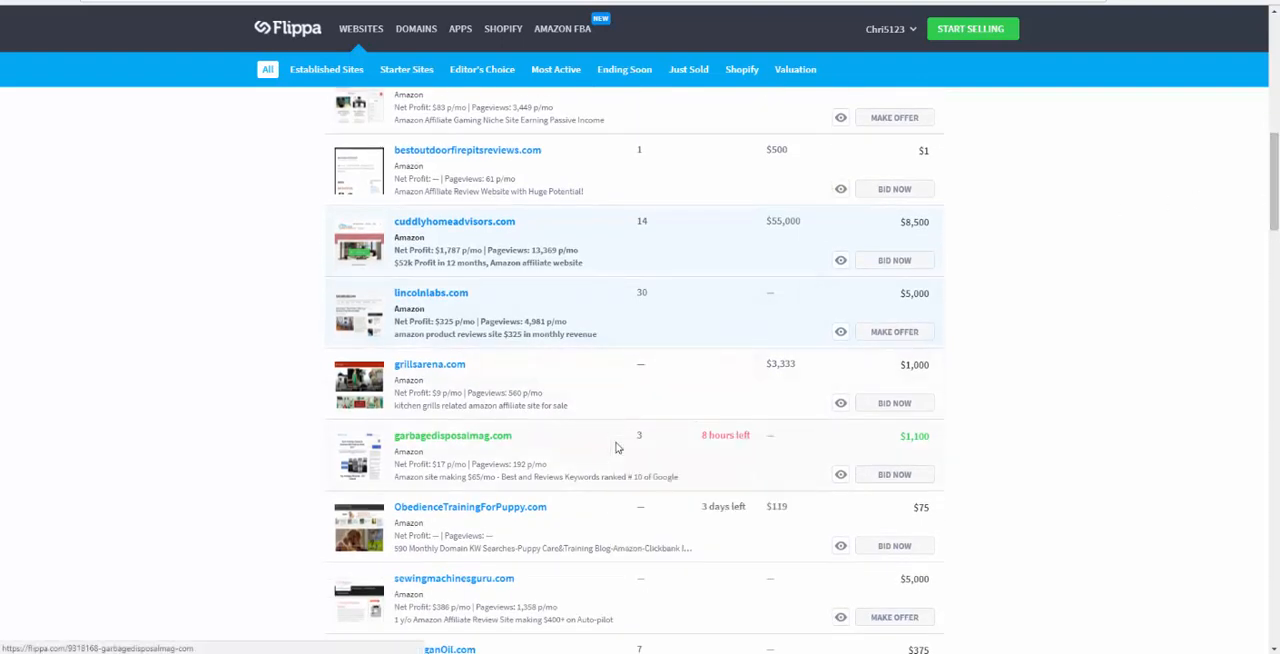
pyautogui.click(448, 435)
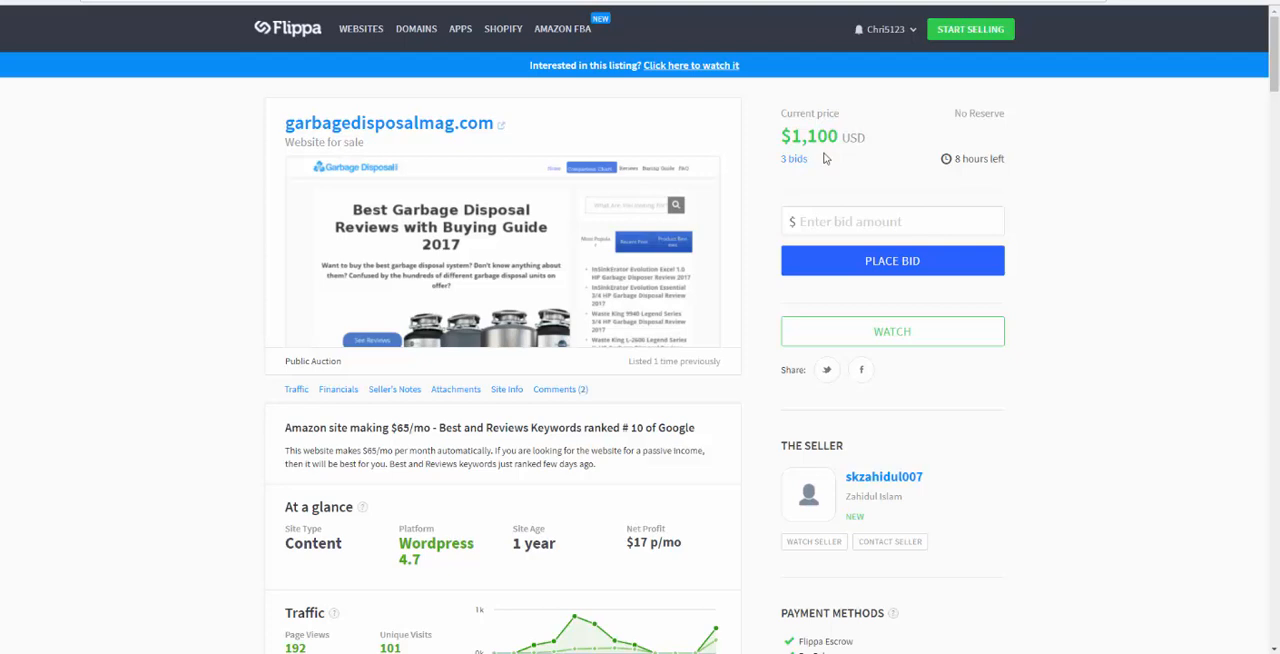
pyautogui.moveTo(921, 174)
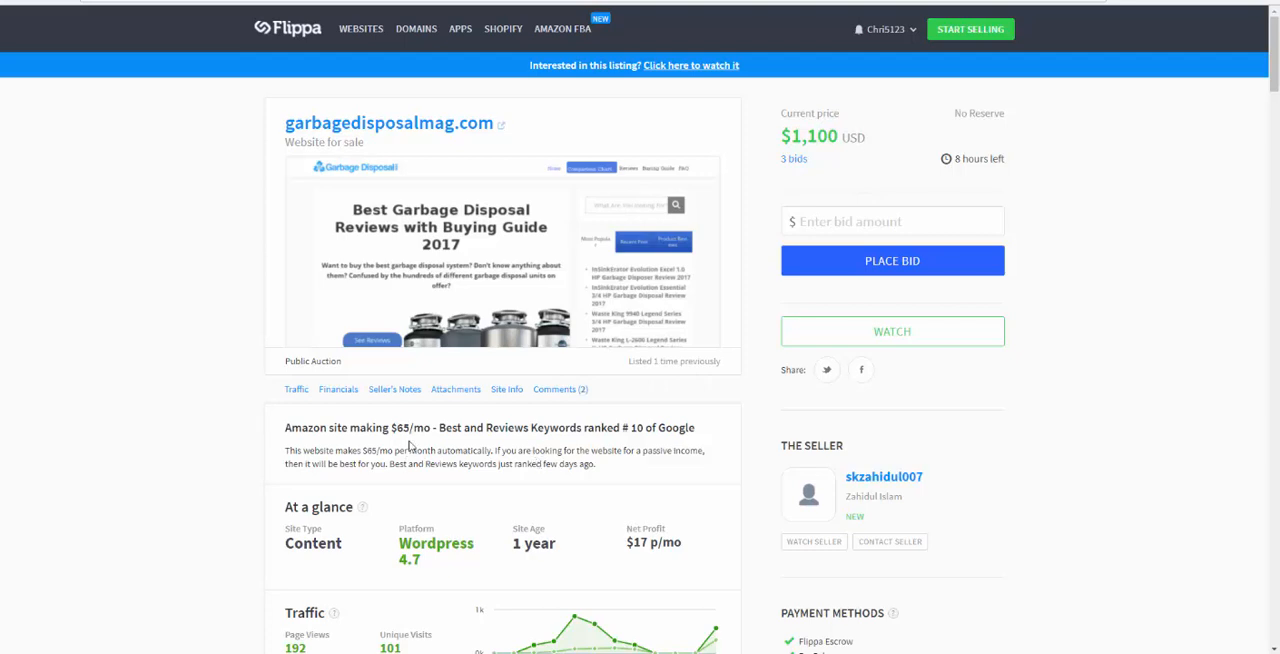
pyautogui.moveTo(445, 289)
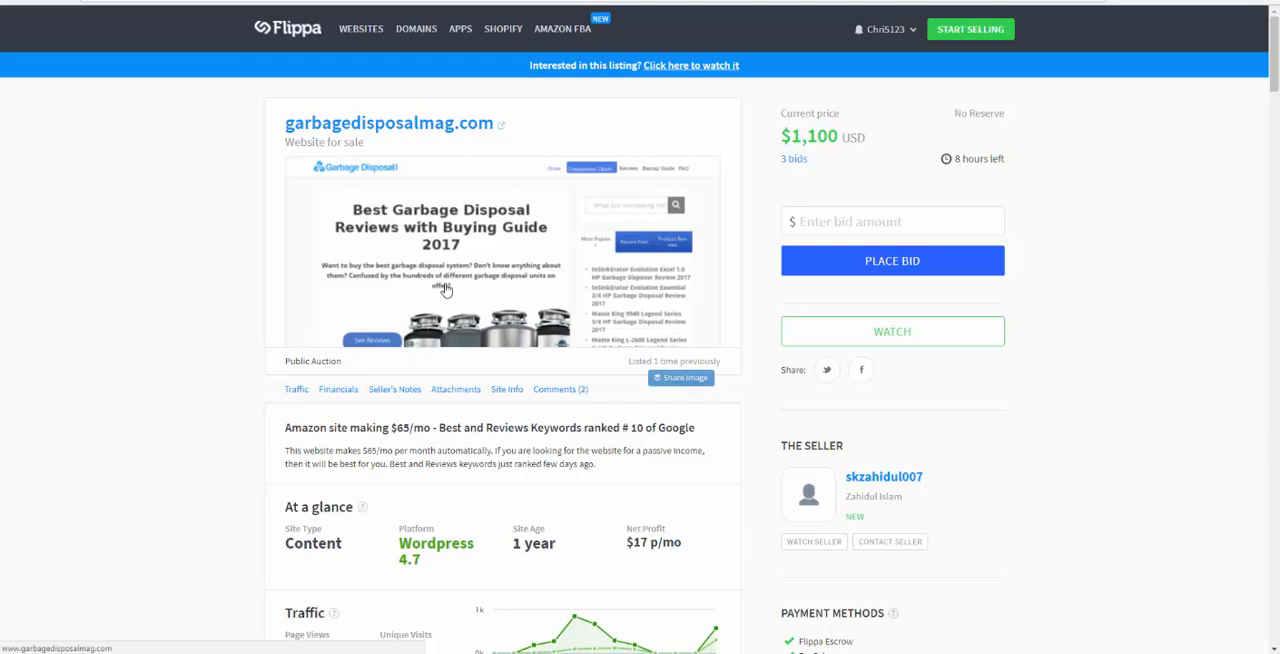
pyautogui.moveTo(742, 203)
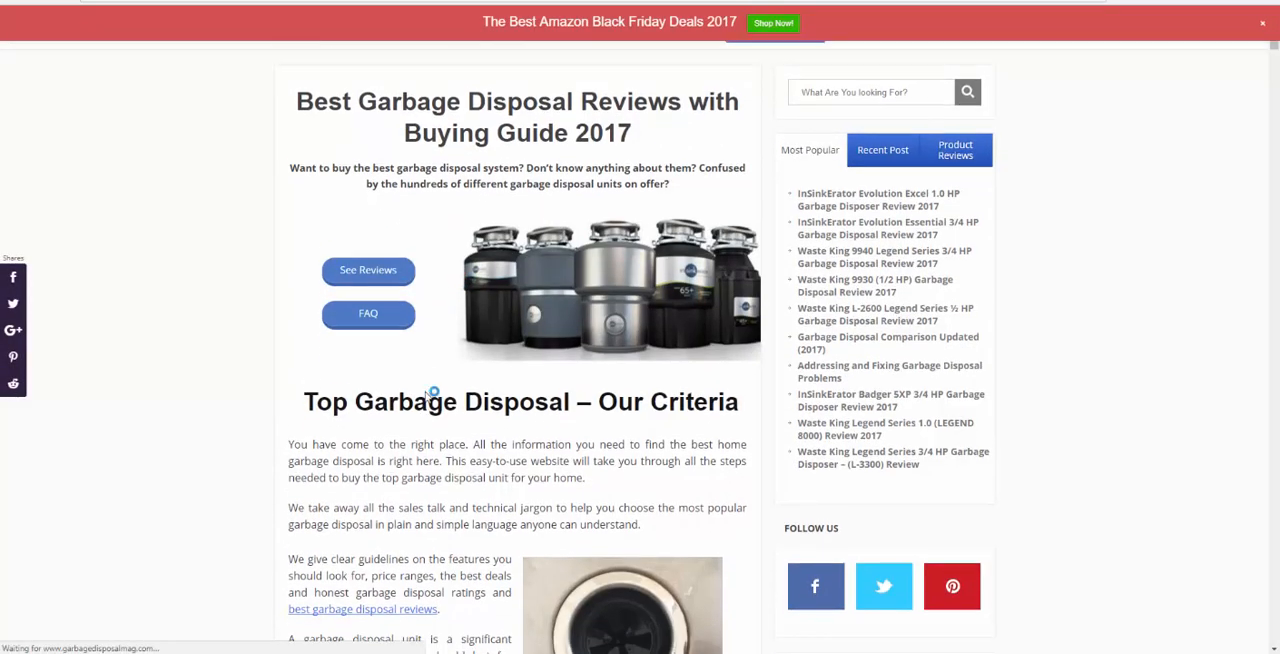
# Scroll the garbagedisposalmag.com homepage through its reviews, comparison table and articles, then back up.
pyautogui.scroll(-3)
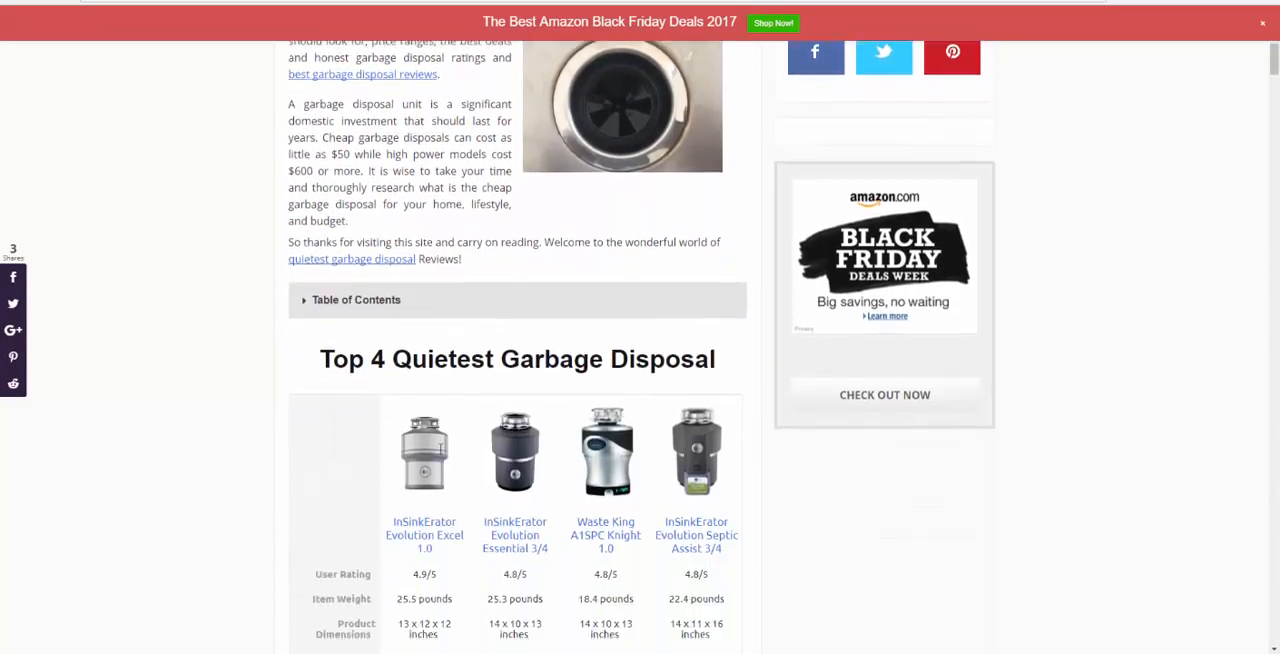
pyautogui.scroll(-3)
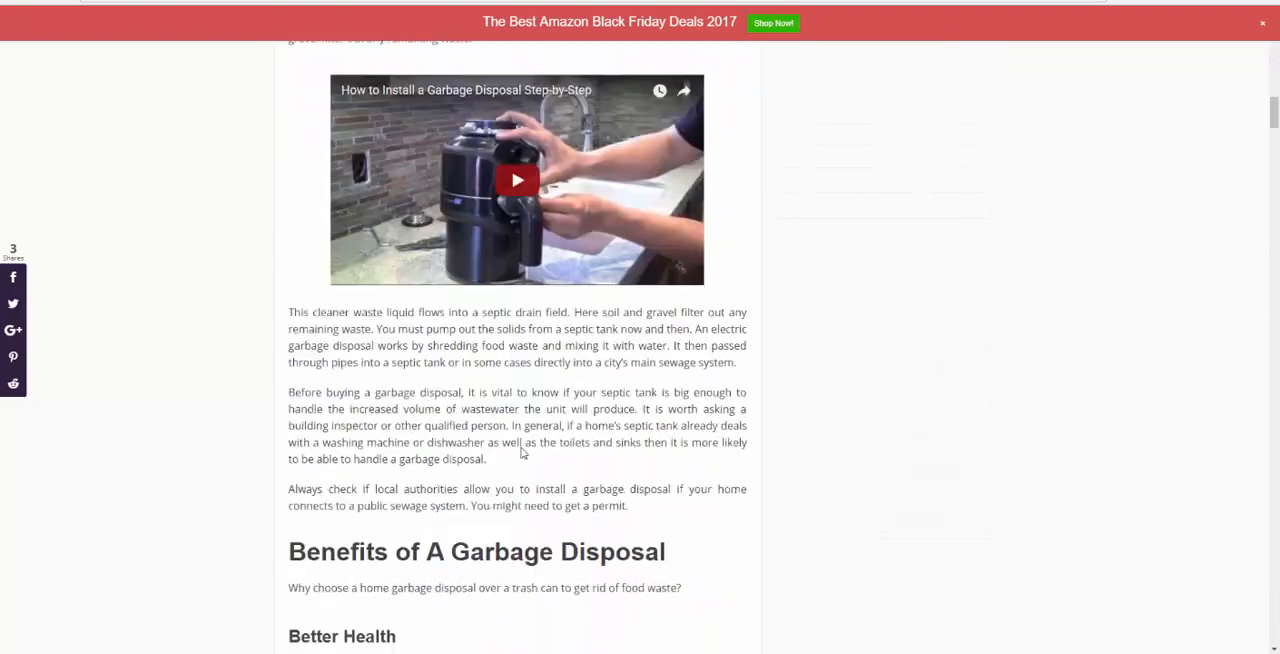
pyautogui.scroll(3)
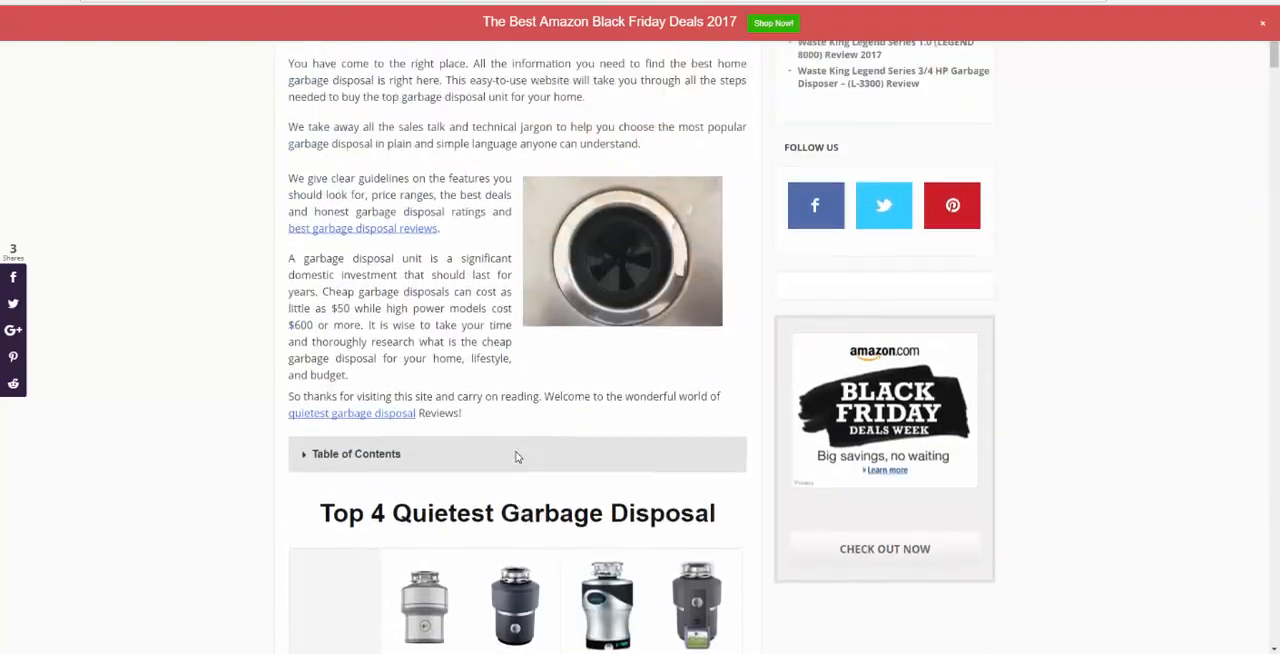
pyautogui.scroll(3)
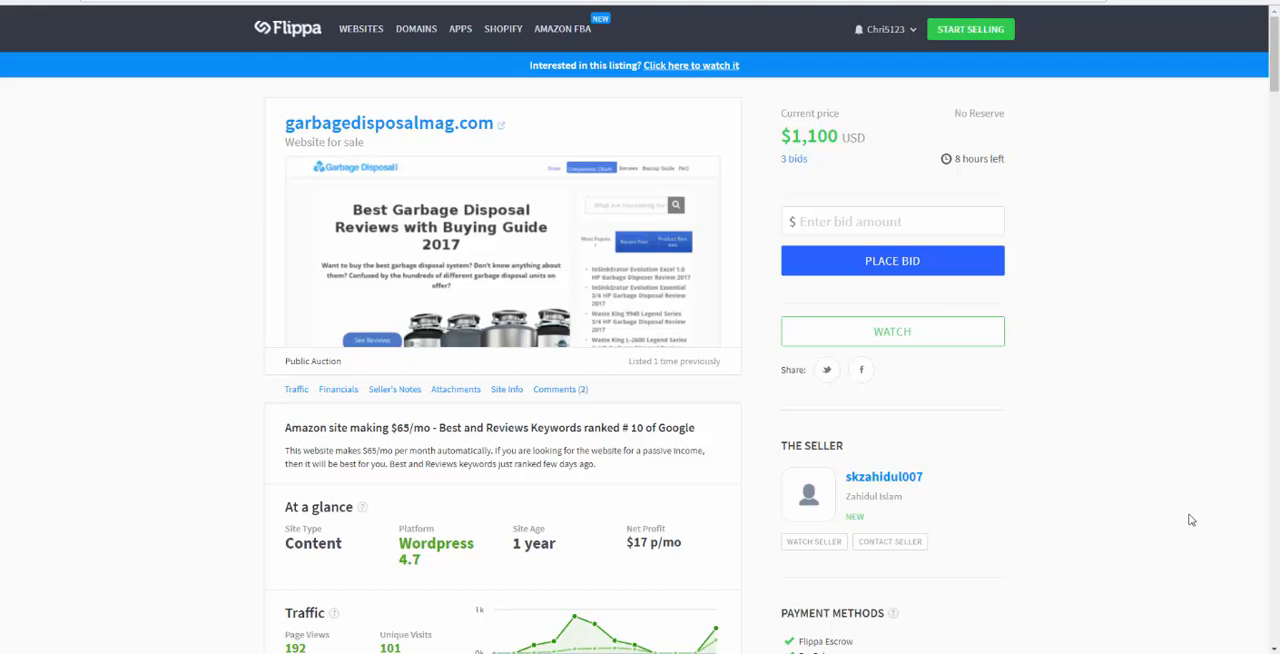
pyautogui.moveTo(840, 249)
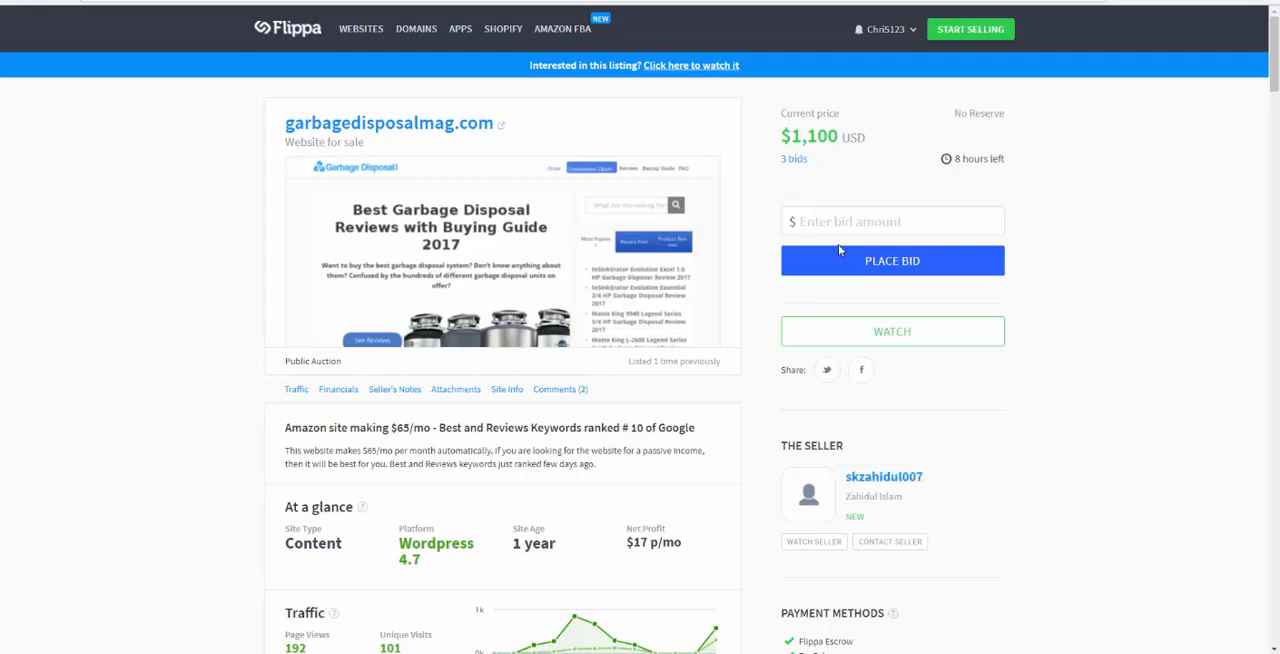
pyautogui.moveTo(820, 184)
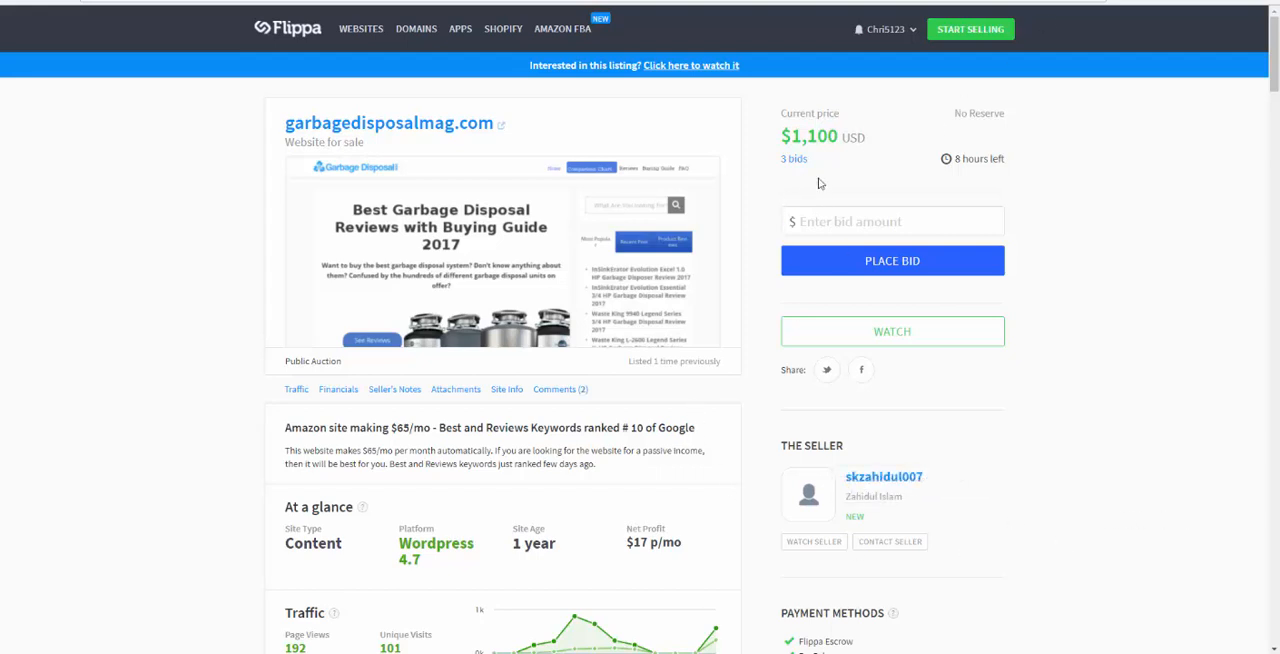
pyautogui.moveTo(982, 178)
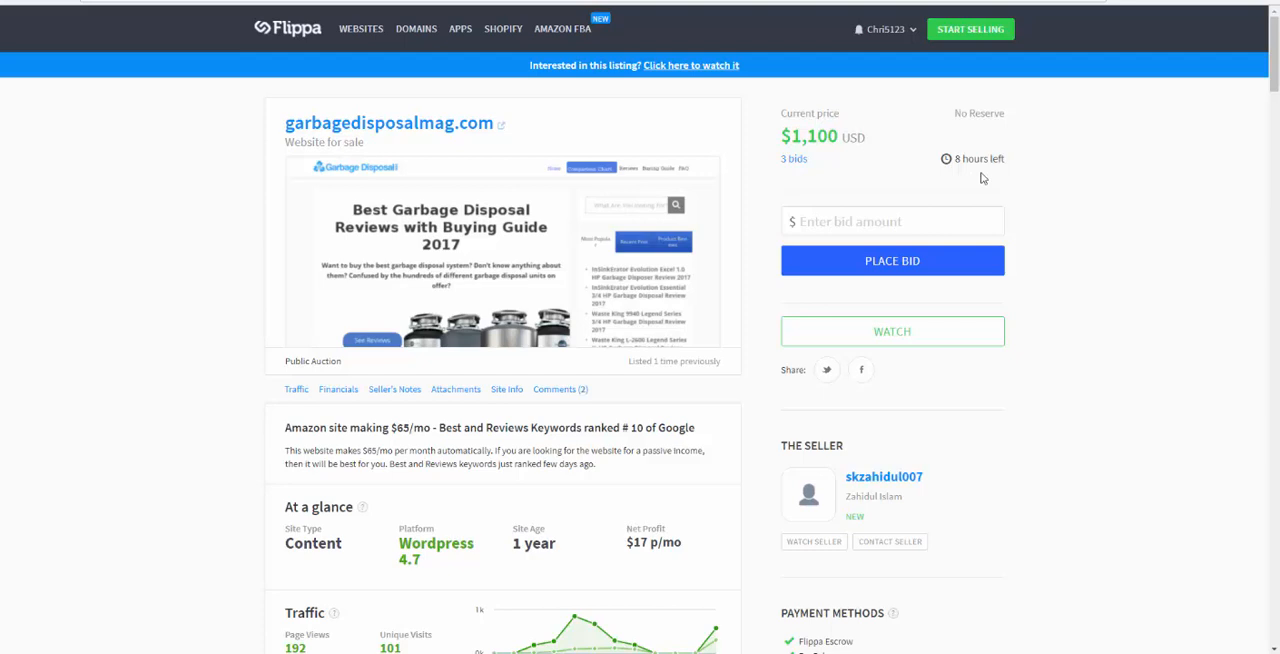
pyautogui.moveTo(1008, 187)
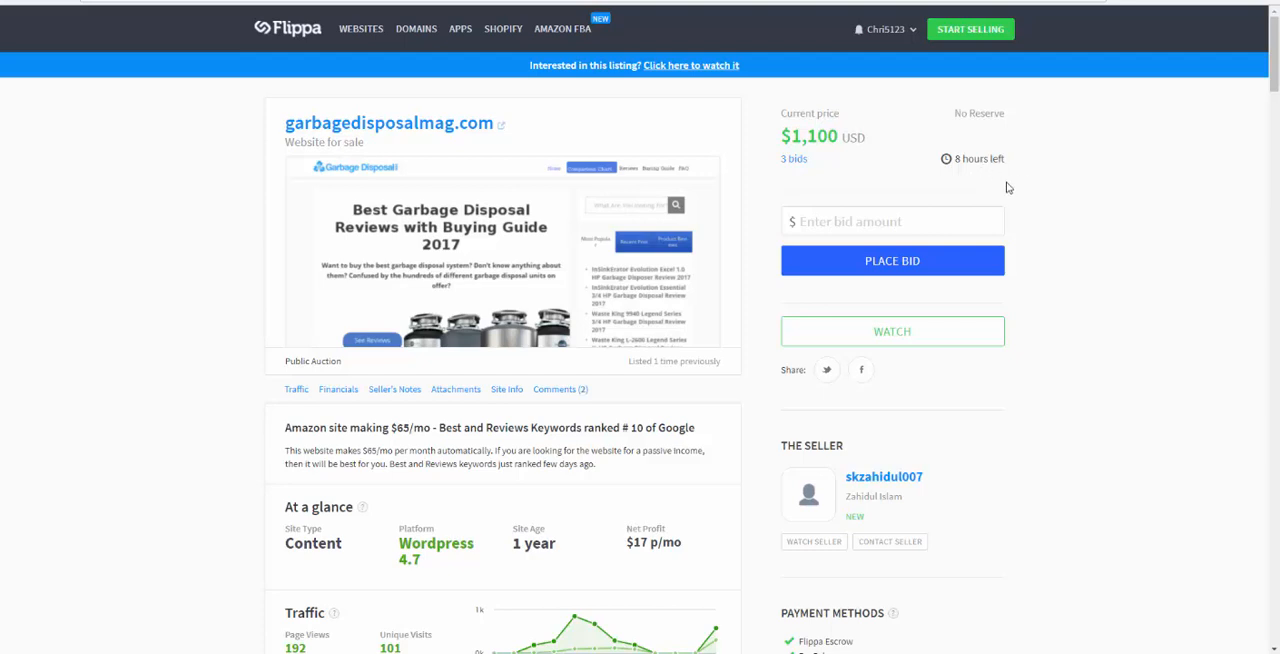
pyautogui.moveTo(975, 159)
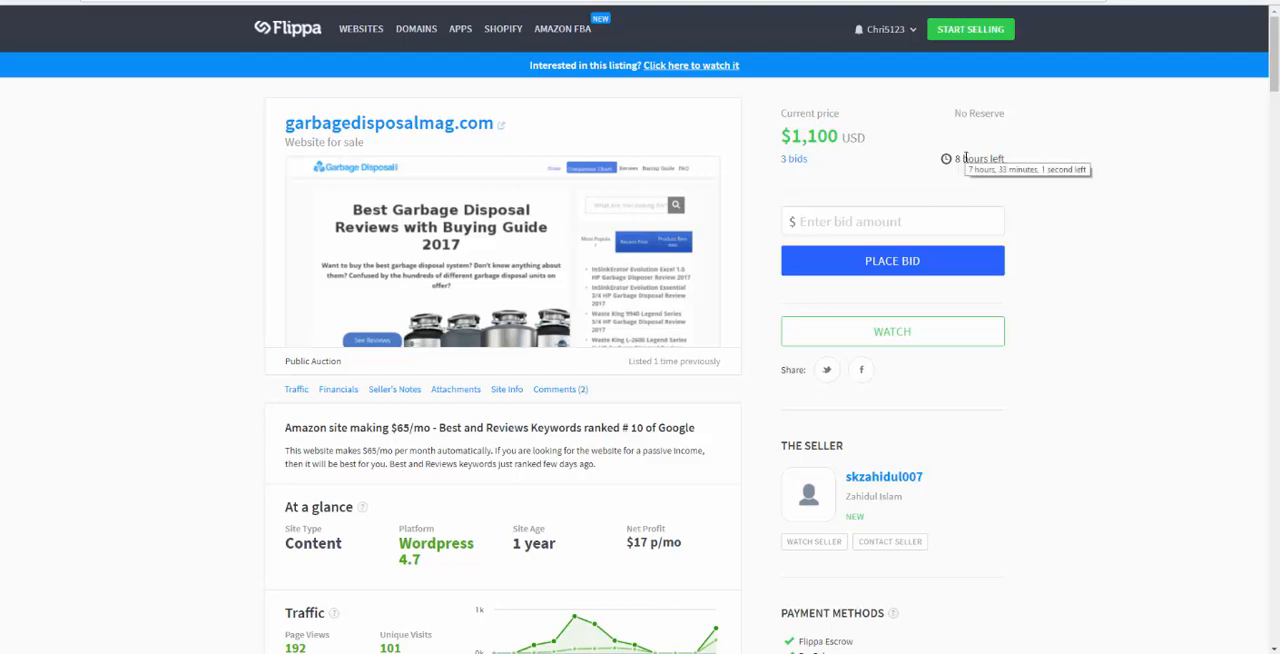
pyautogui.moveTo(56, 380)
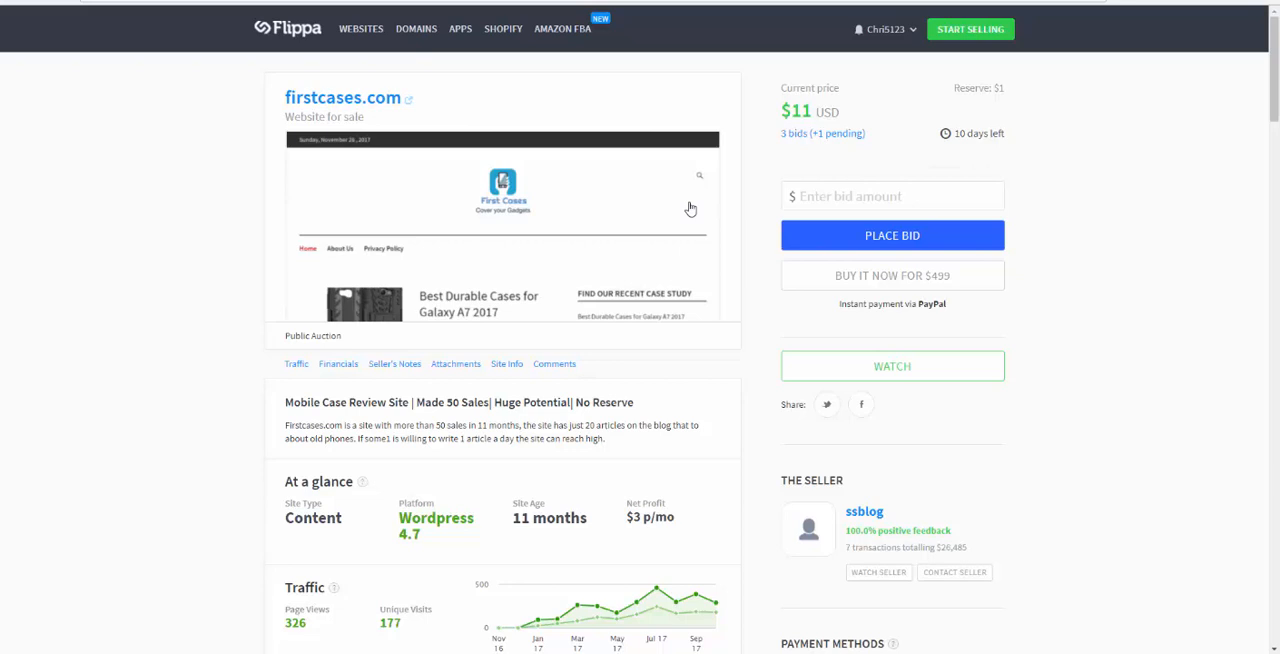
pyautogui.moveTo(569, 99)
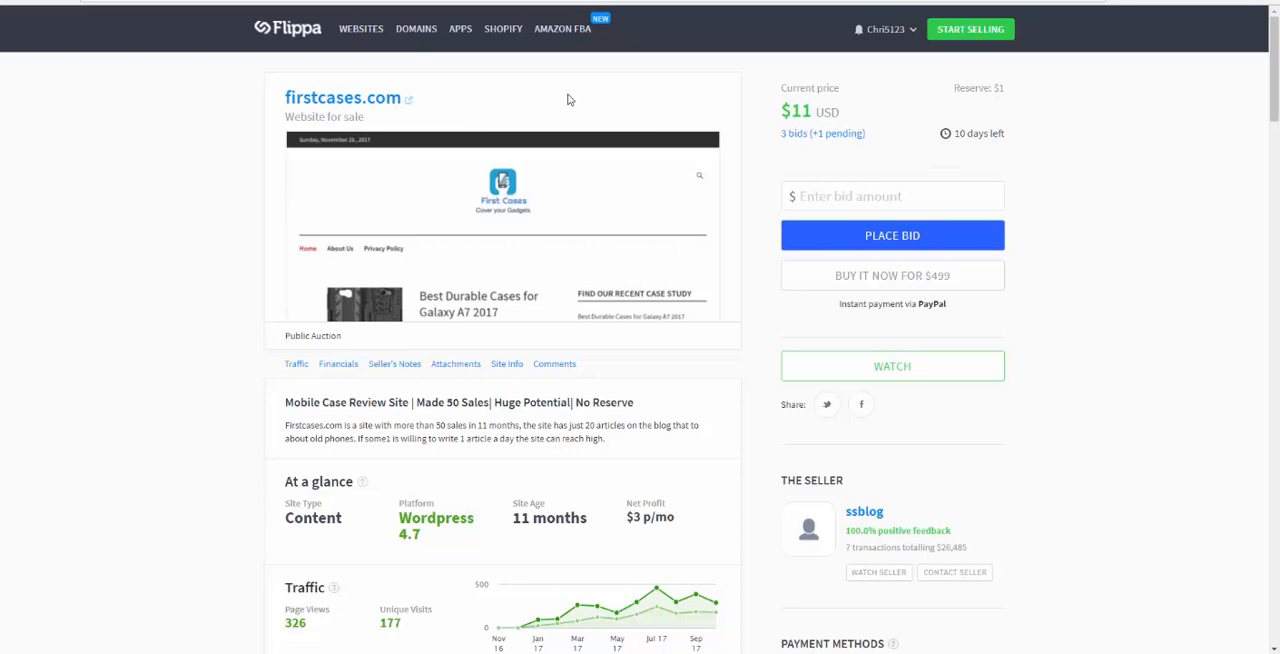
pyautogui.moveTo(832, 140)
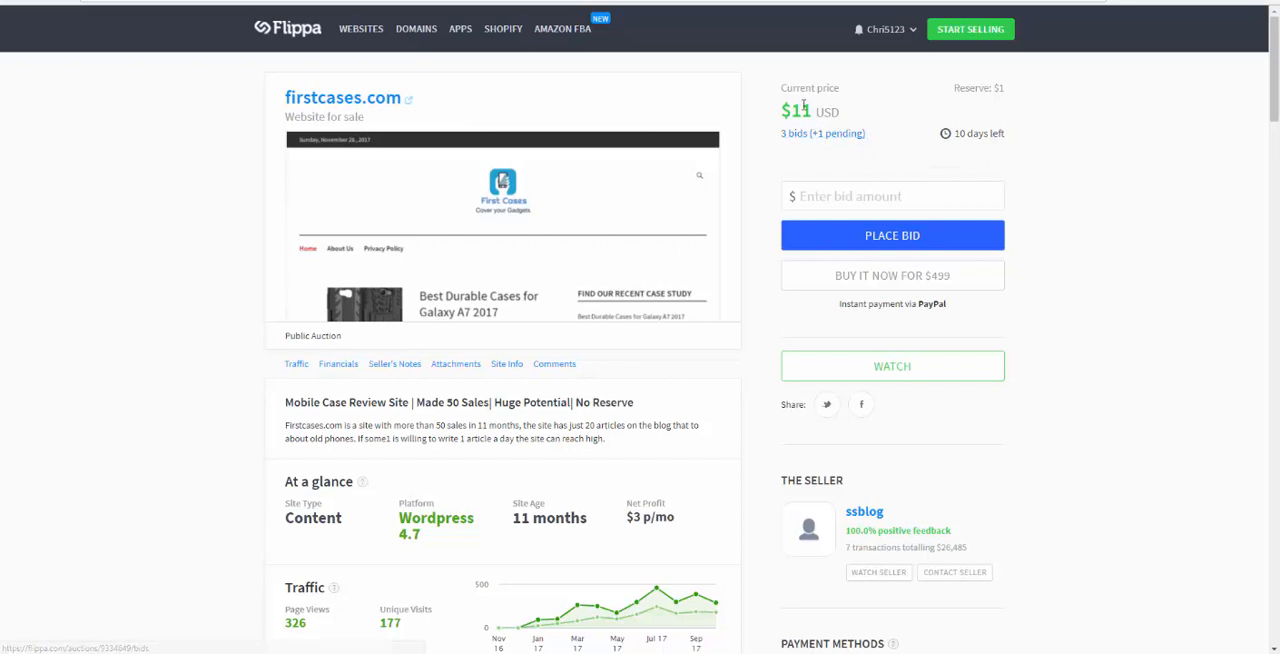
pyautogui.moveTo(875, 133)
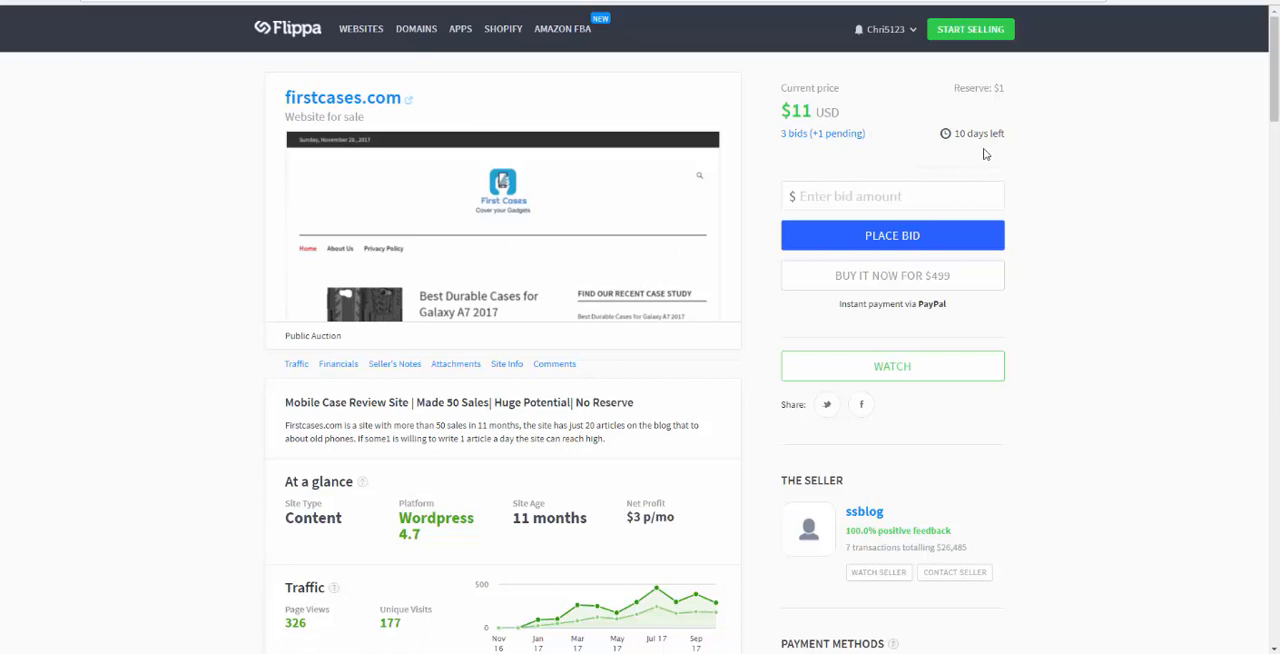
pyautogui.moveTo(494, 402)
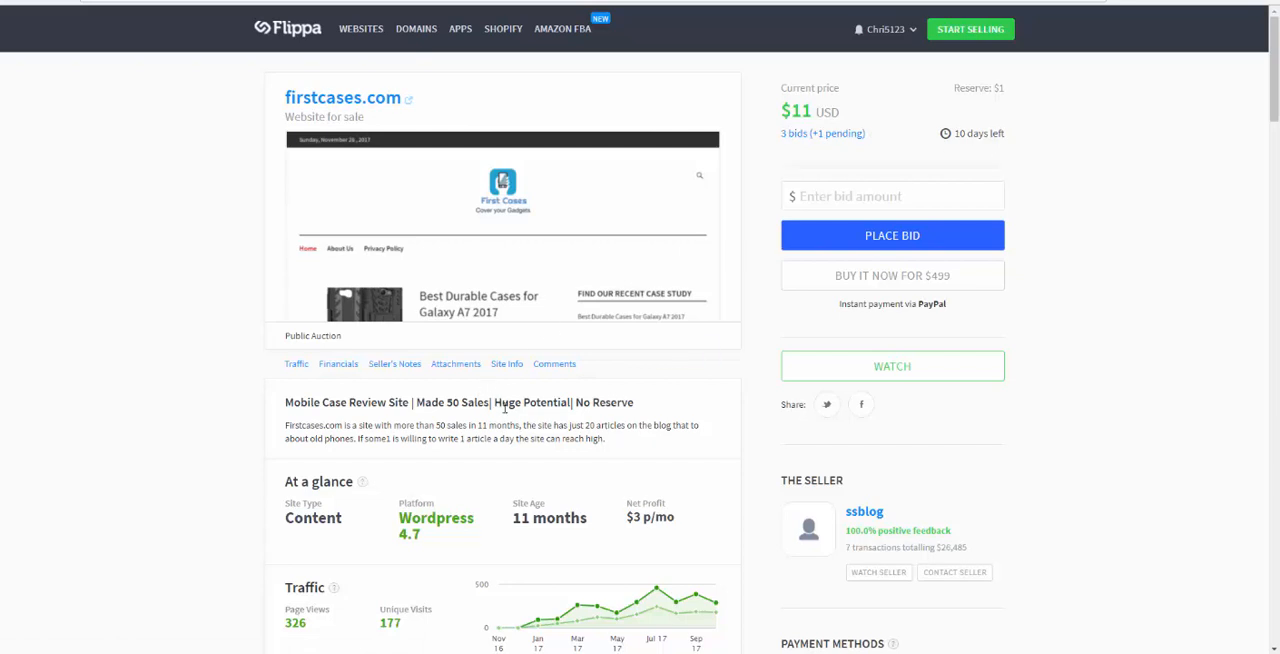
pyautogui.moveTo(362, 424)
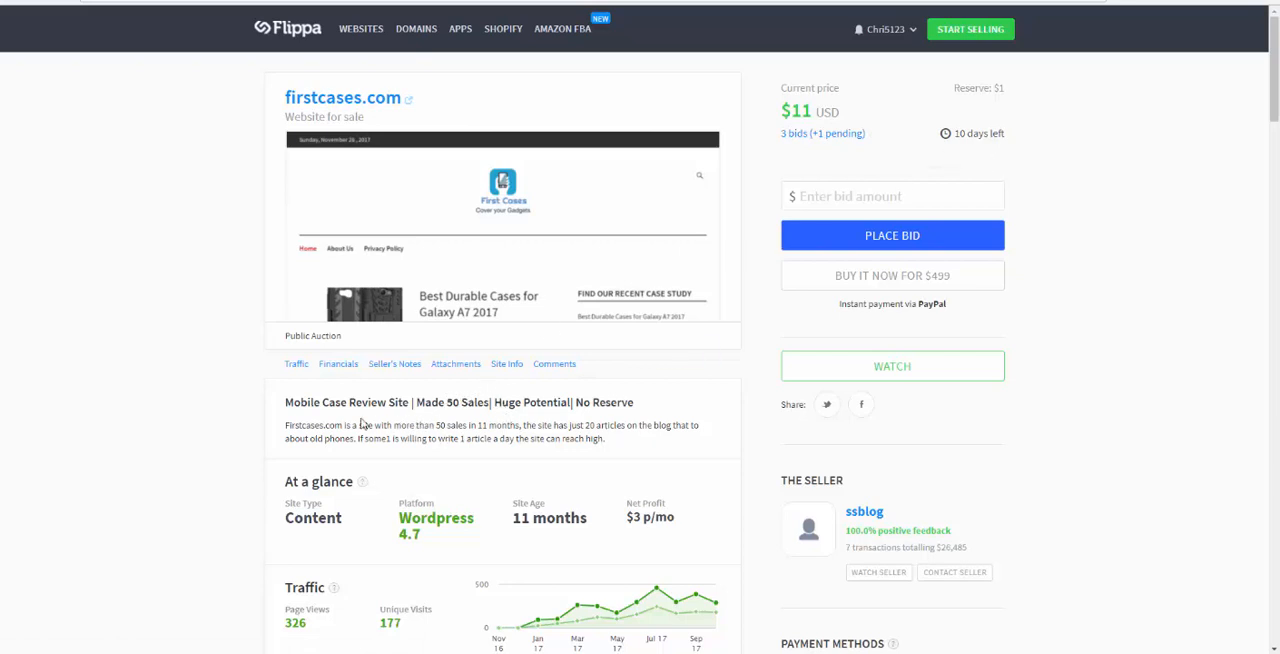
# Review the firstcases.com listing's Financials, Seller's Notes and Traffic sections.
pyautogui.scroll(-3)
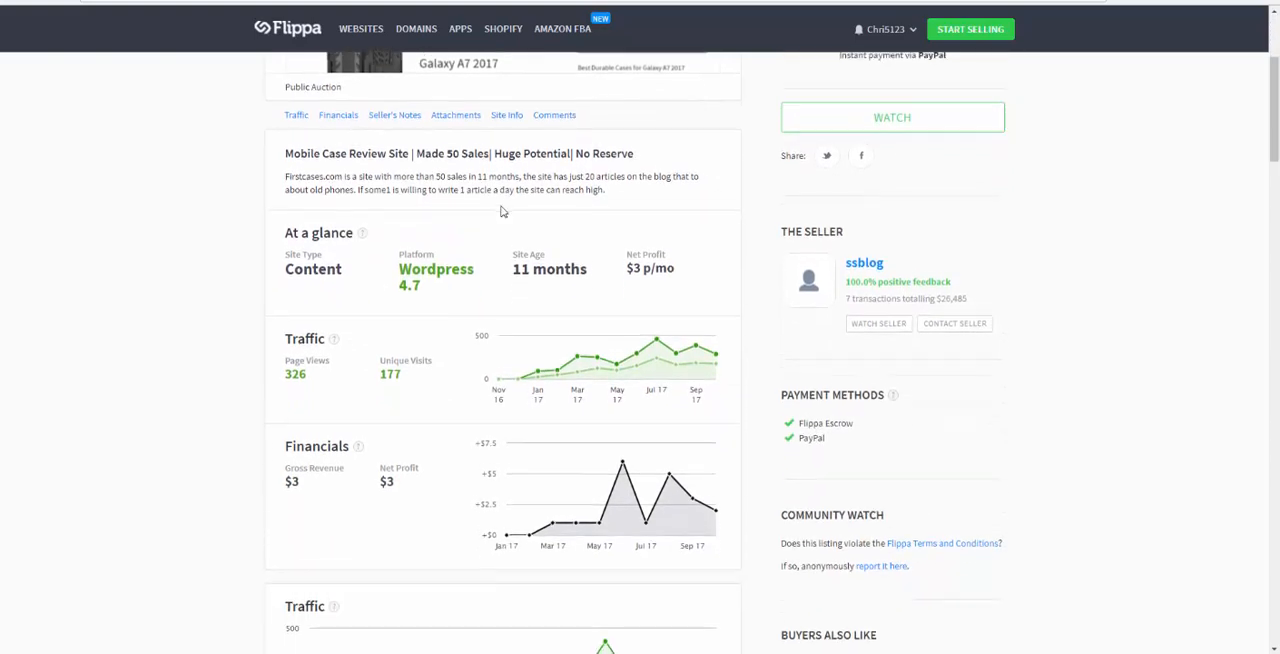
pyautogui.scroll(-3)
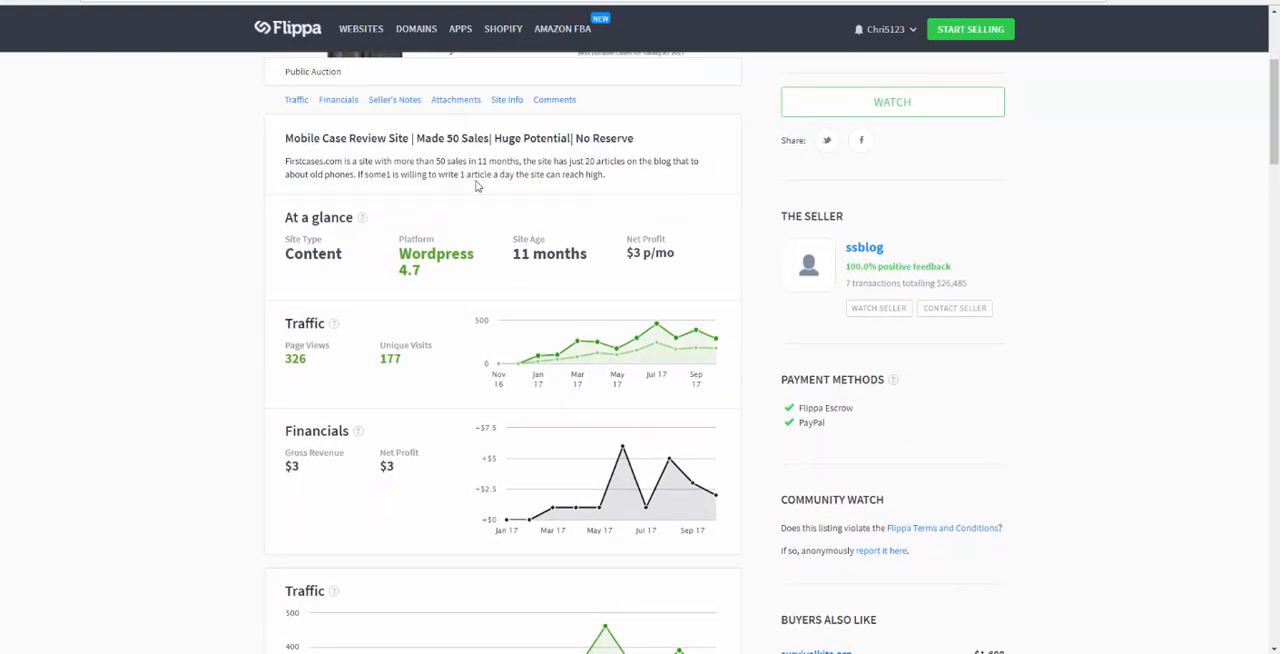
pyautogui.moveTo(441, 184)
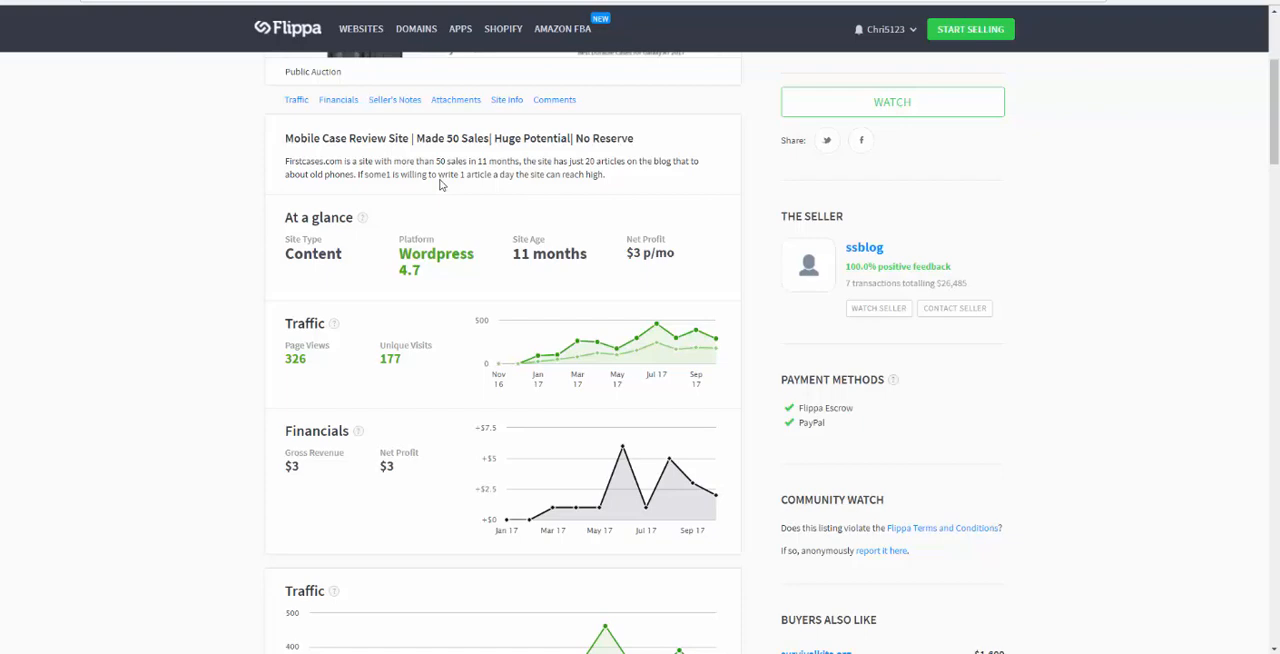
pyautogui.moveTo(488, 174)
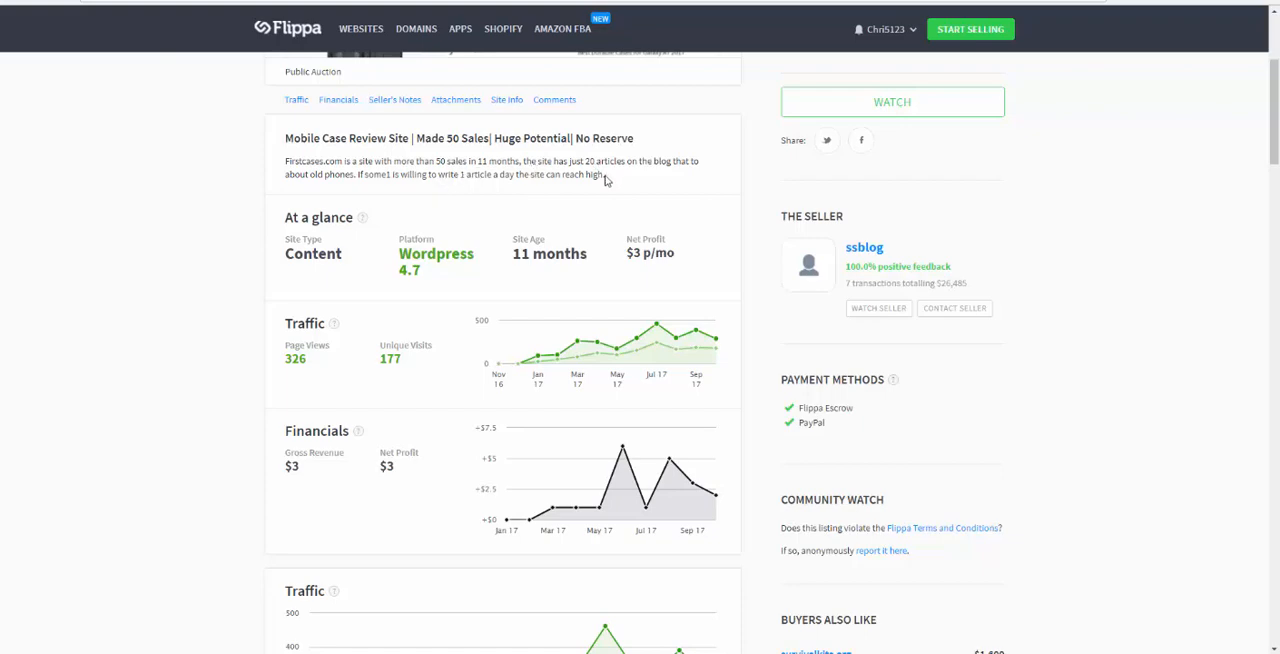
pyautogui.scroll(-3)
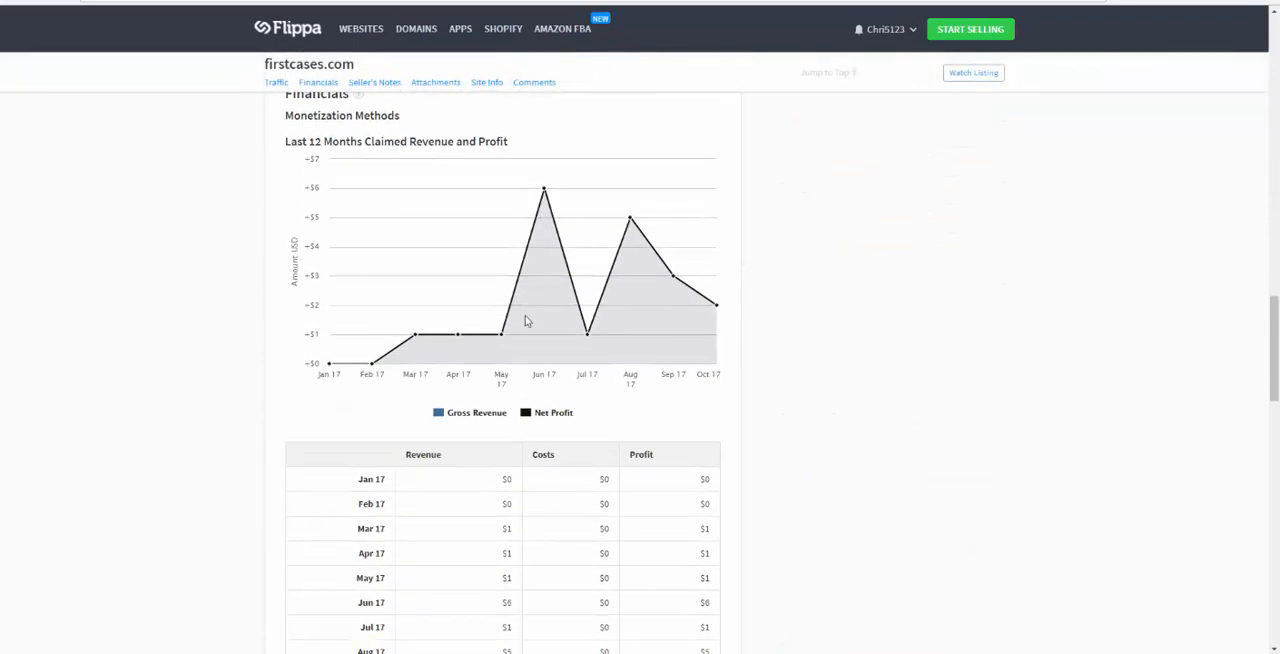
pyautogui.scroll(-3)
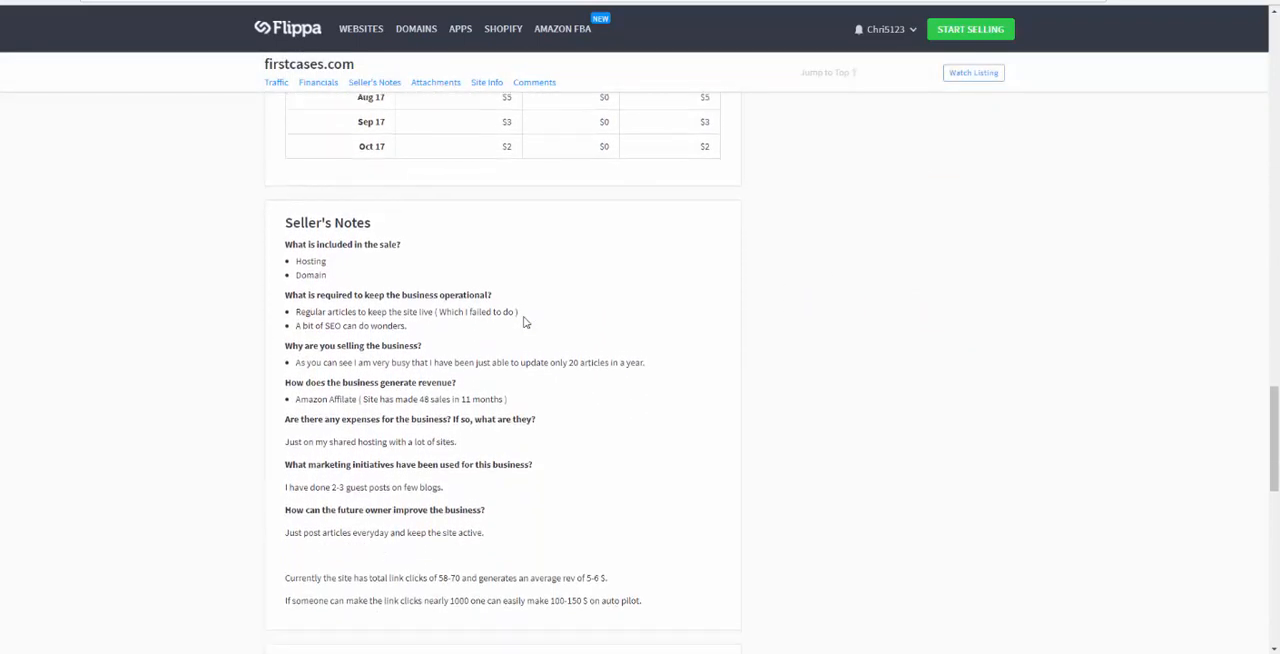
pyautogui.scroll(3)
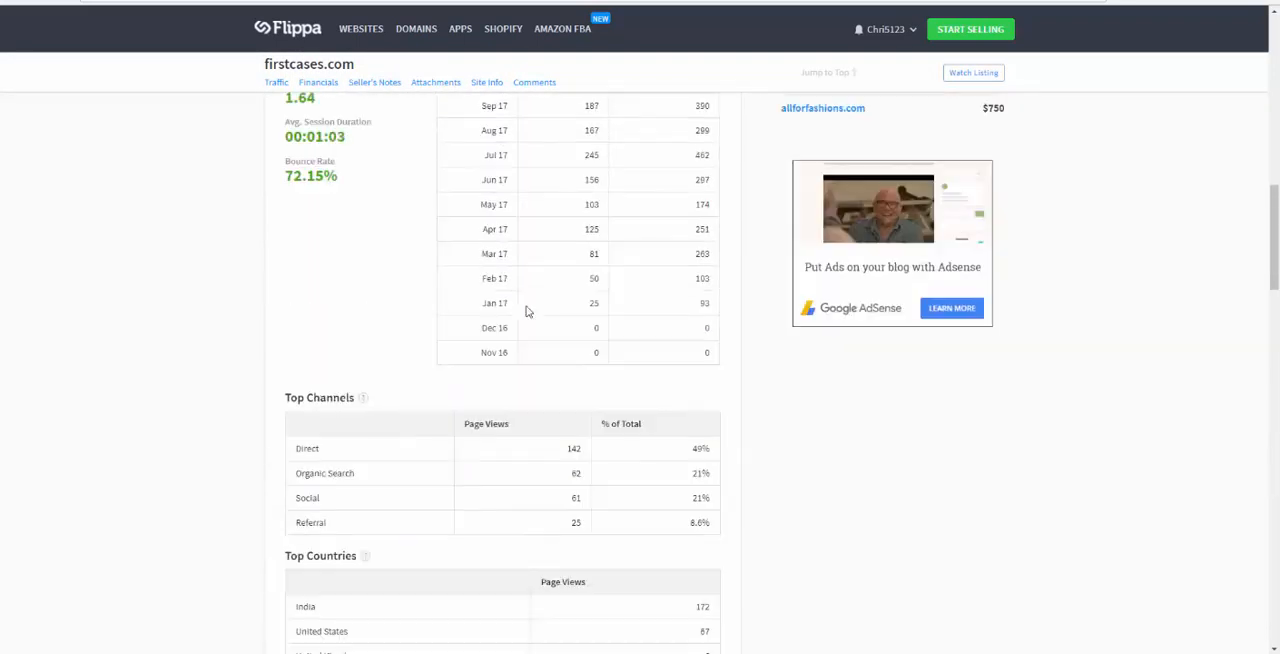
pyautogui.scroll(3)
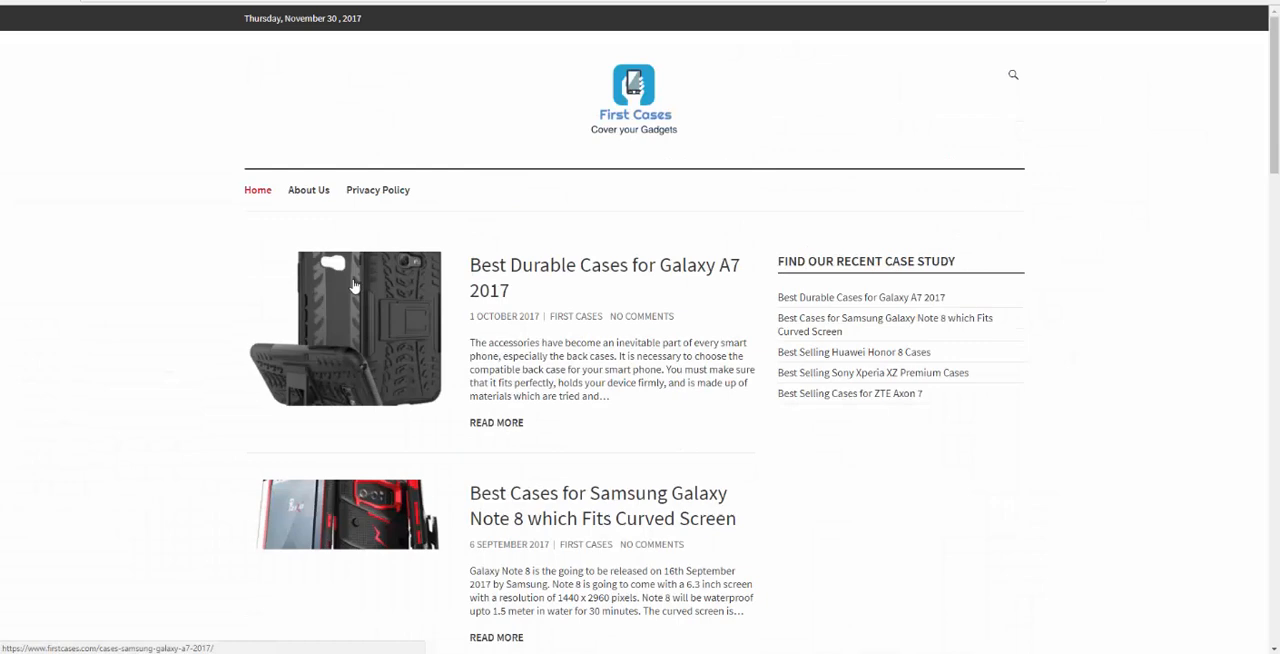
# Scroll the First Cases post list down to the Samsung Galaxy S8 articles.
pyautogui.scroll(-3)
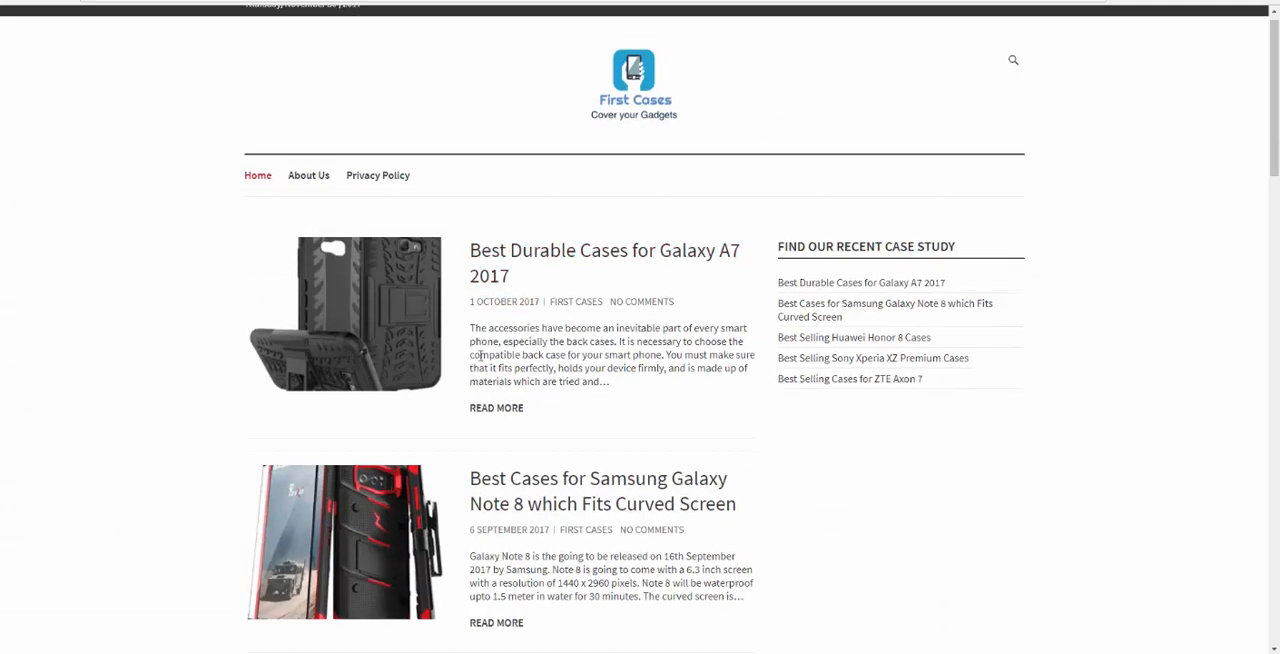
pyautogui.scroll(-3)
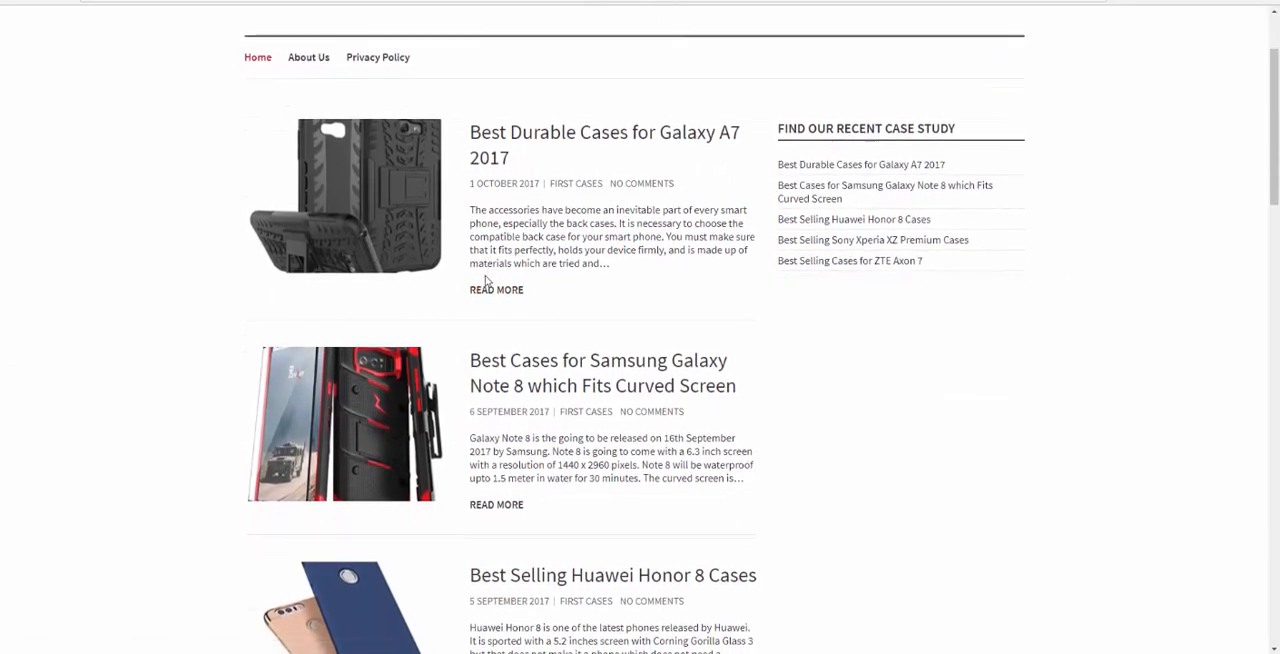
pyautogui.scroll(-3)
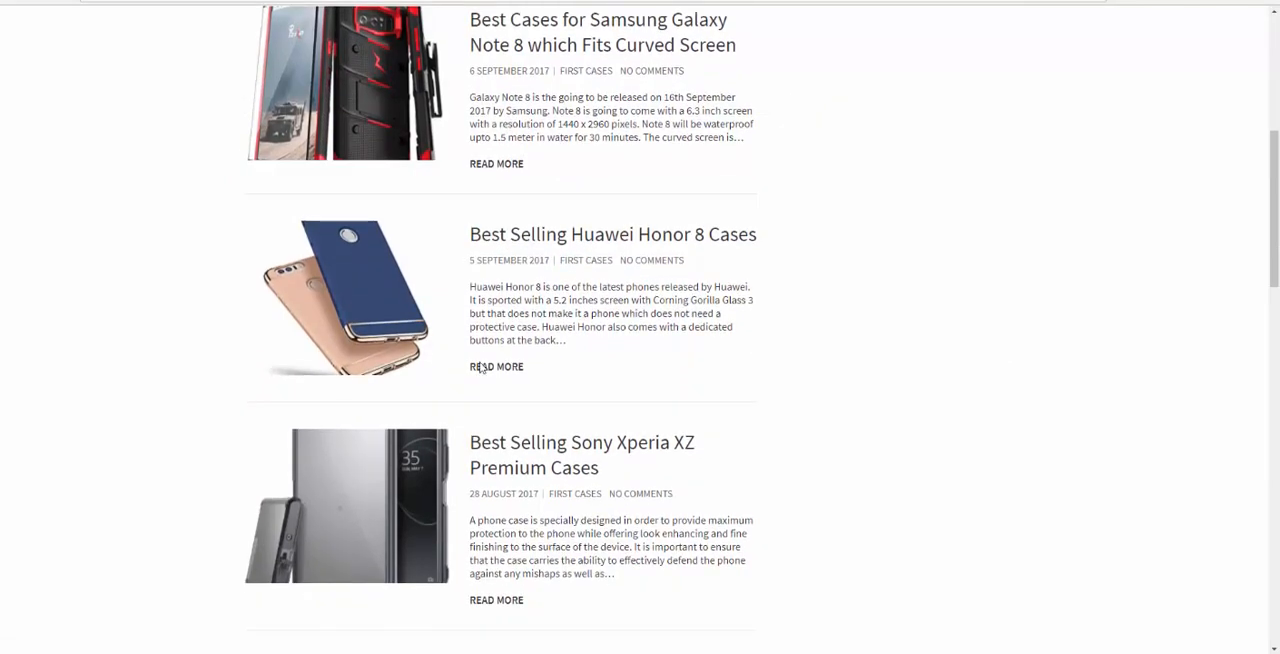
pyautogui.scroll(-3)
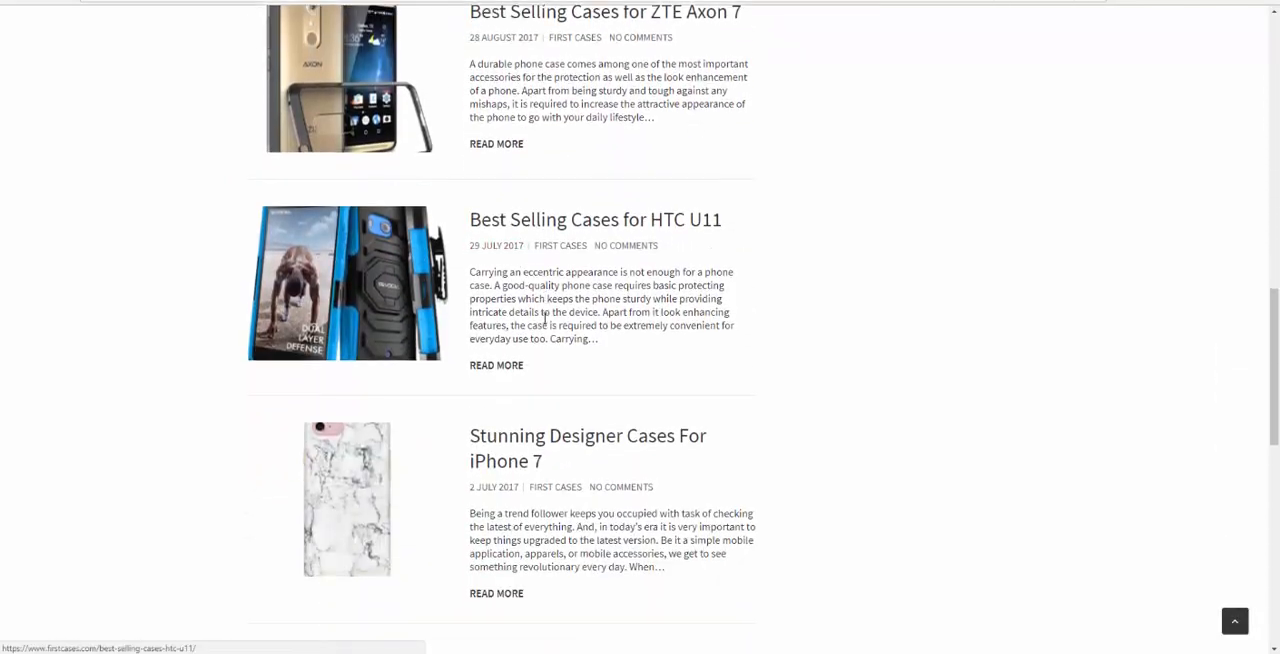
pyautogui.scroll(-3)
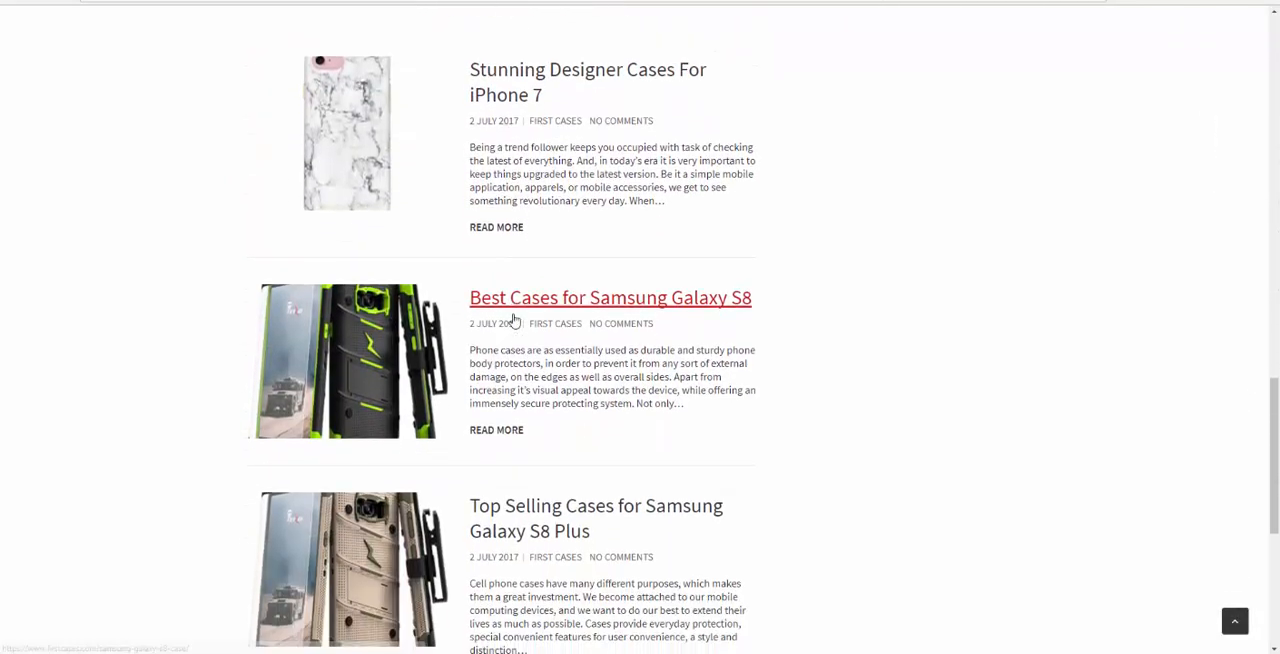
pyautogui.scroll(3)
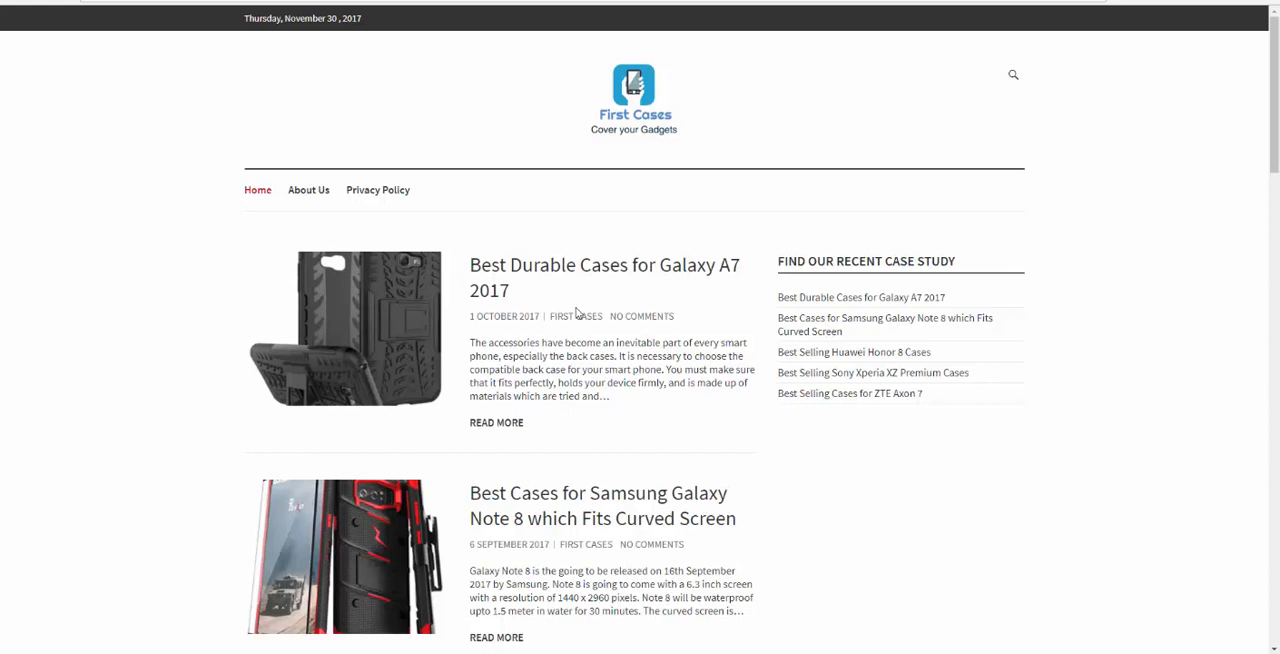
pyautogui.moveTo(456, 181)
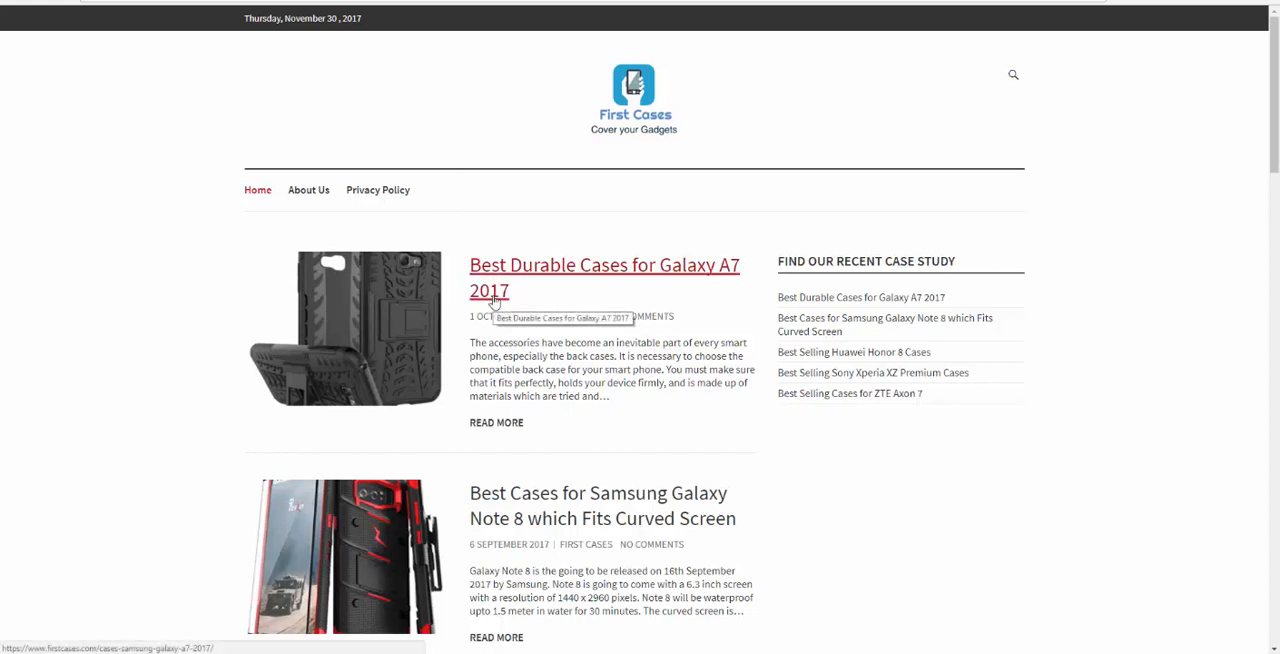
pyautogui.scroll(-3)
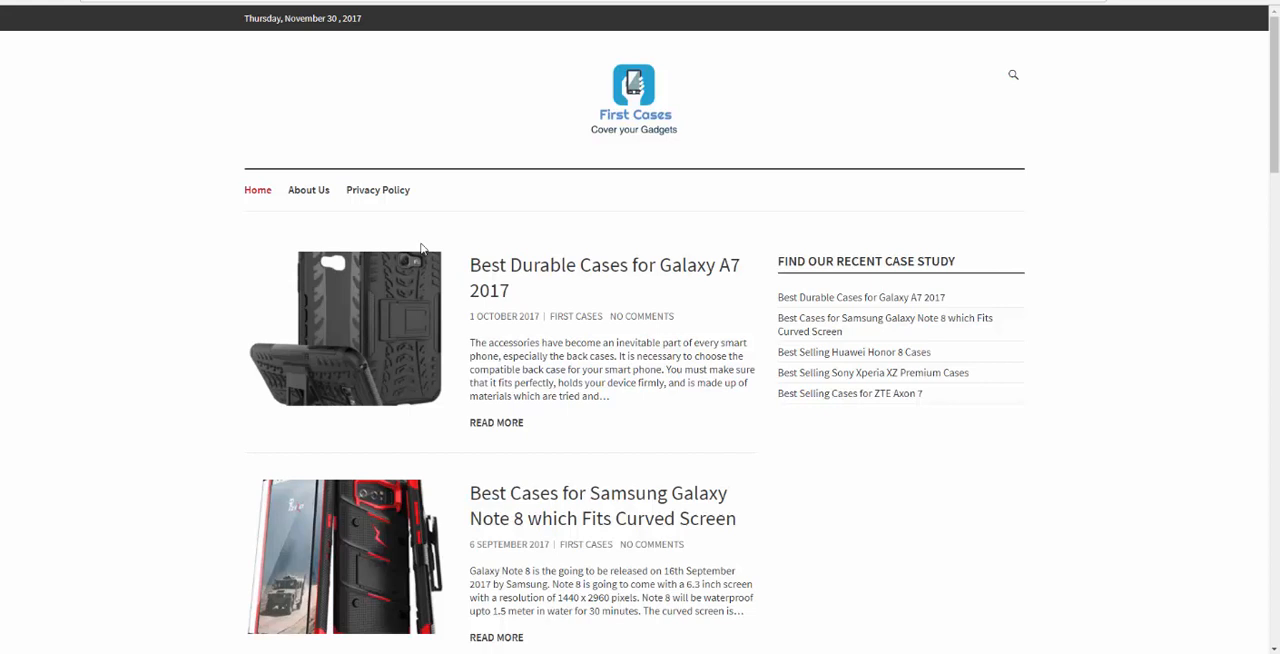
pyautogui.moveTo(864, 64)
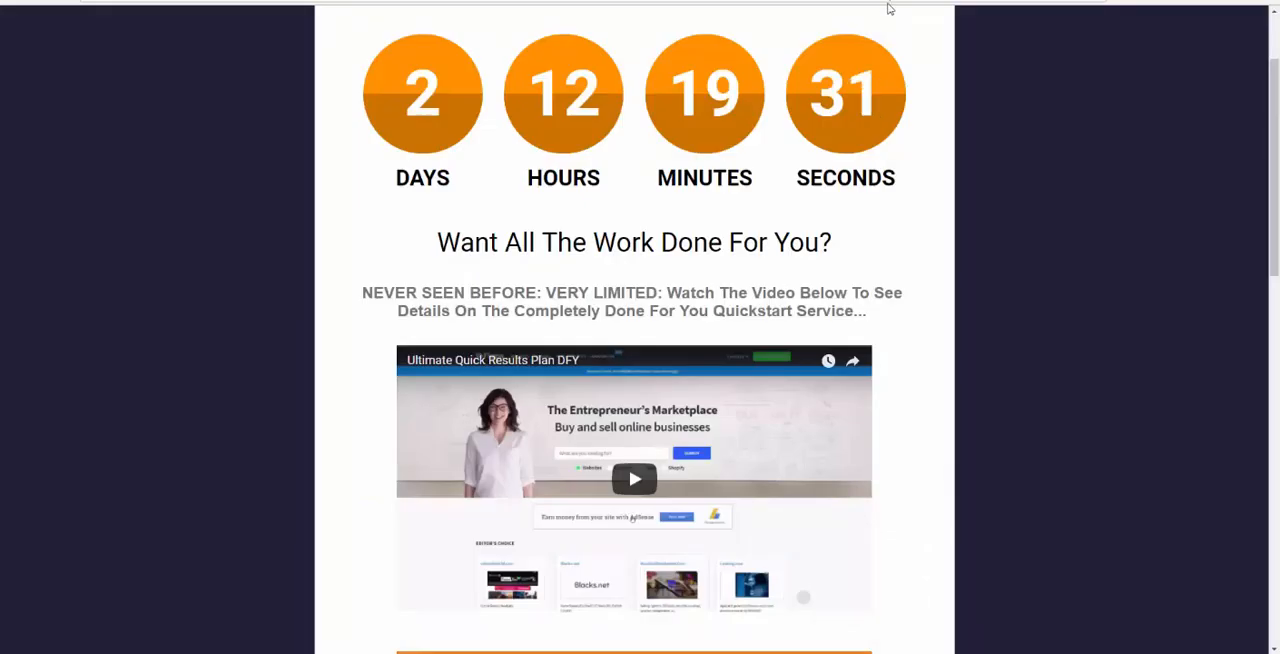
# Scroll the CLJ Publishing sales page through the countdown, video and Quickstart offer text.
pyautogui.scroll(-3)
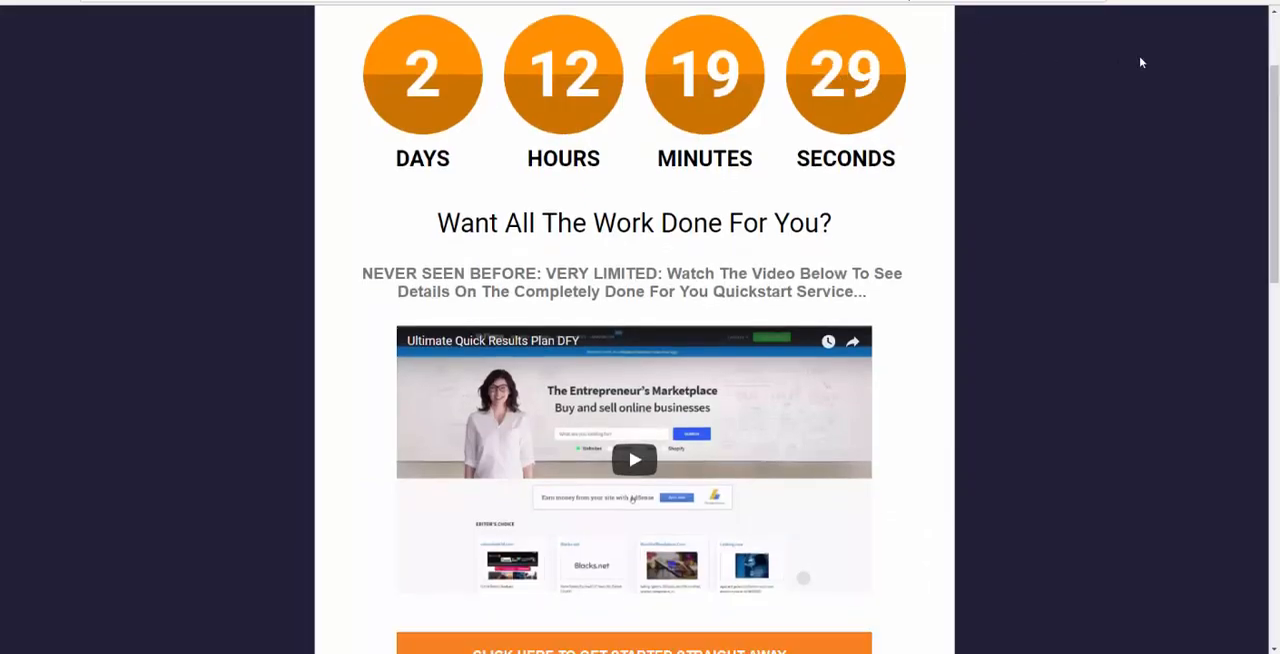
pyautogui.scroll(-3)
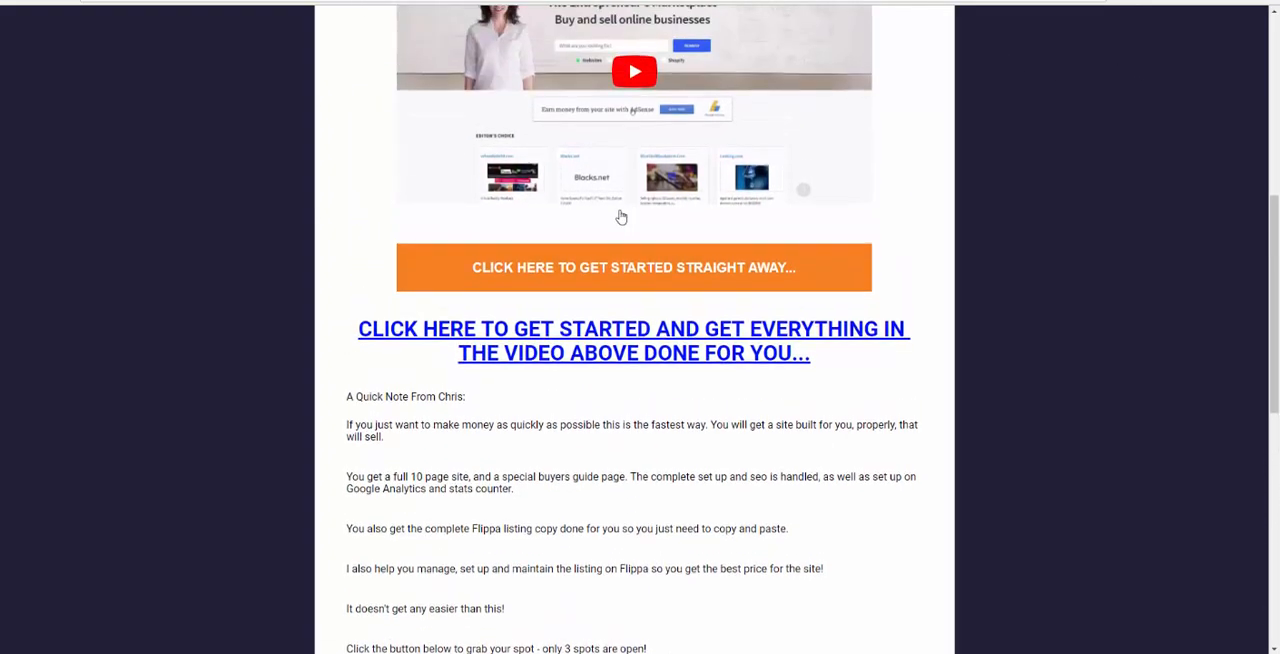
pyautogui.scroll(3)
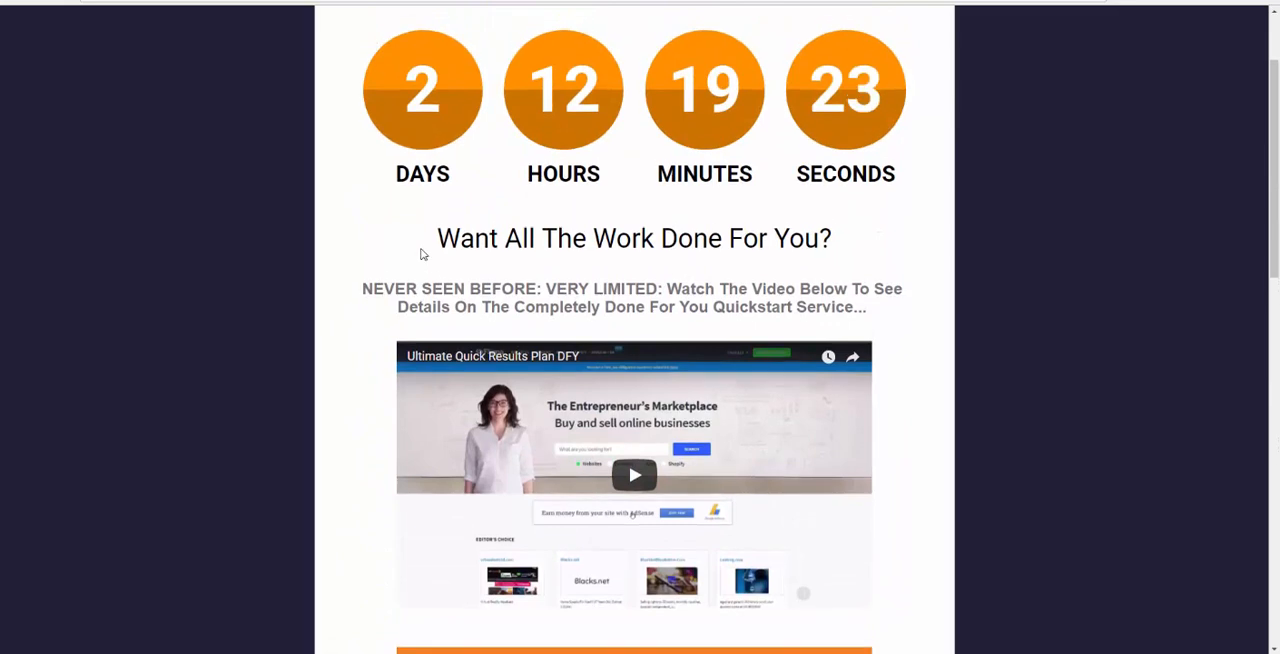
pyautogui.scroll(-3)
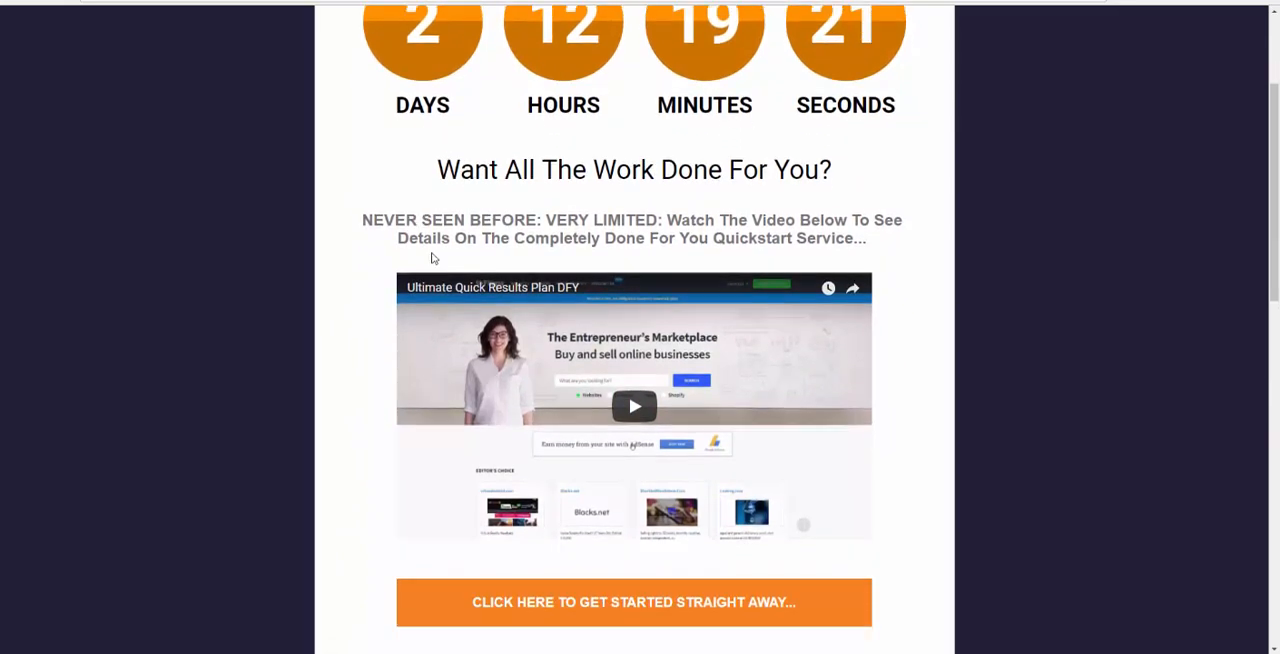
pyautogui.scroll(-3)
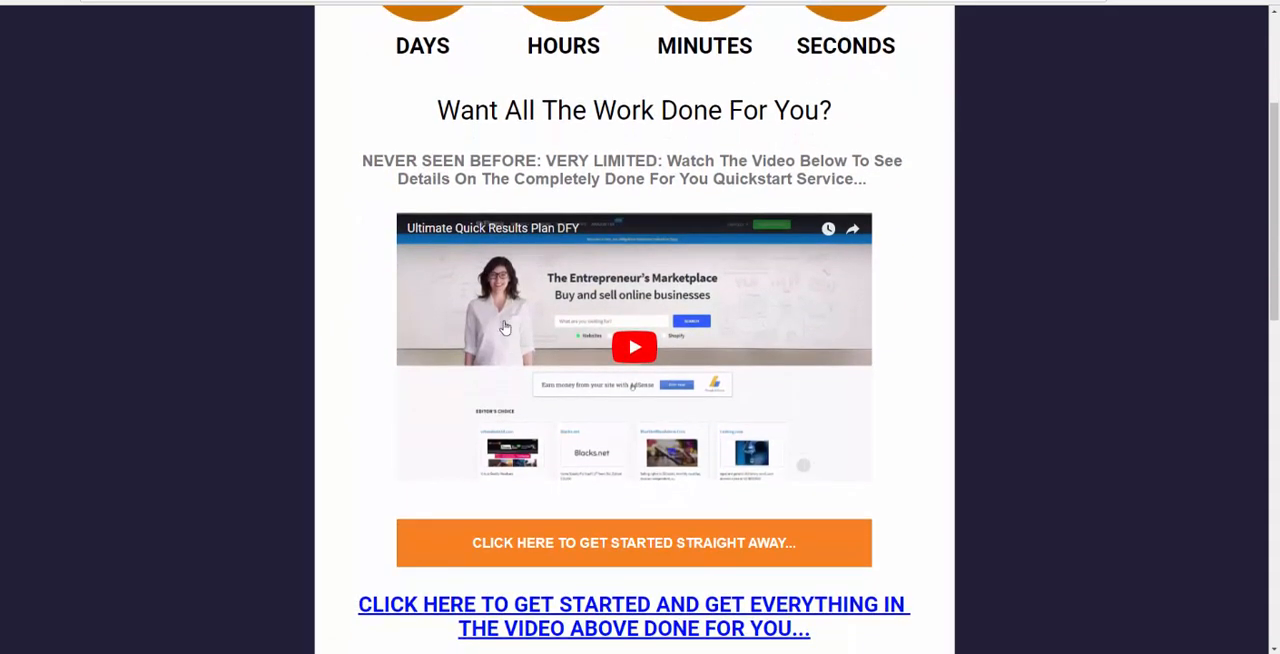
pyautogui.scroll(-3)
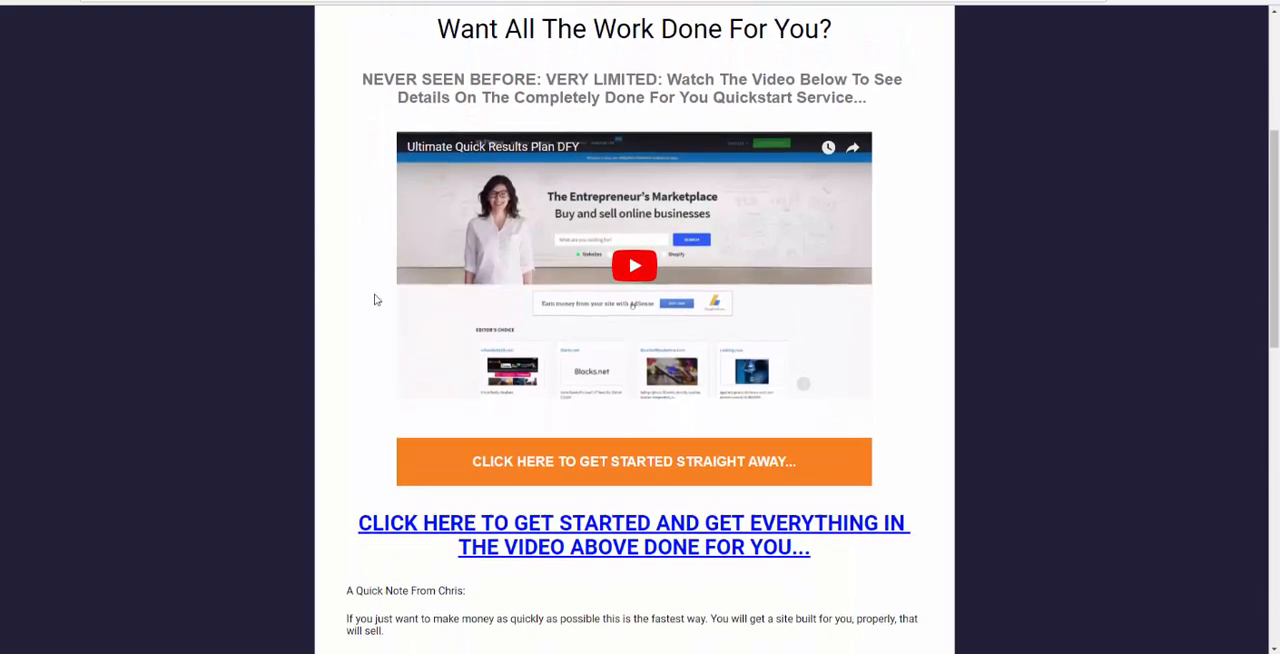
pyautogui.scroll(-3)
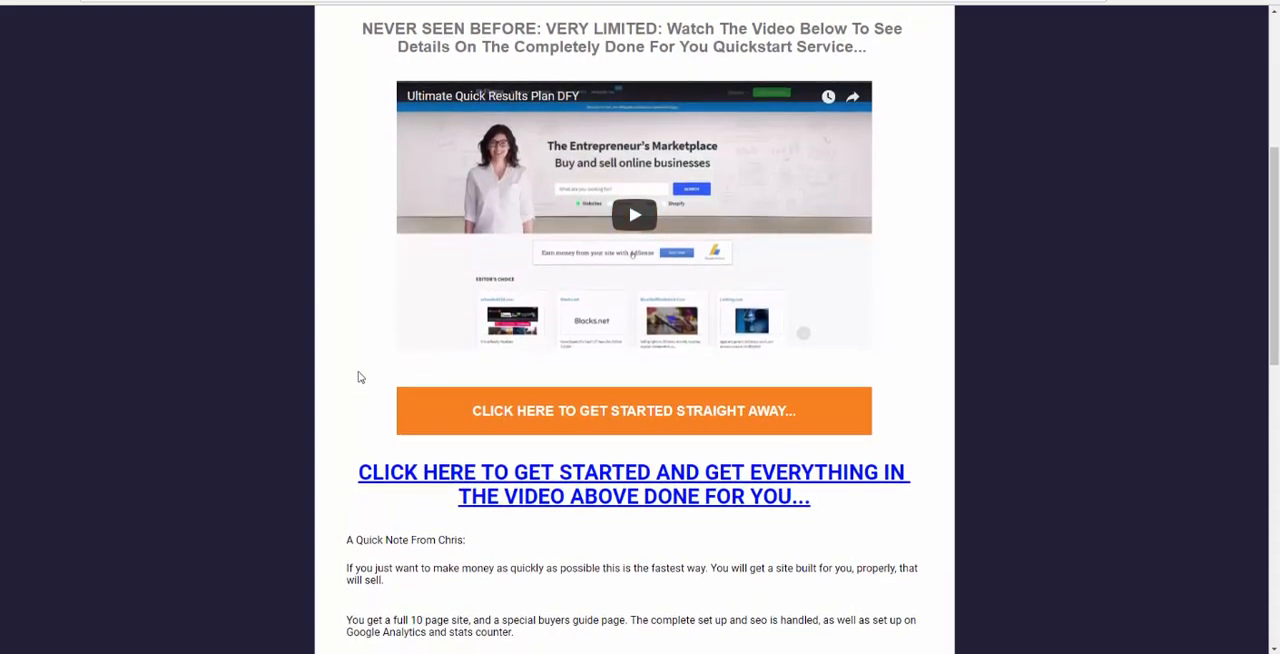
pyautogui.scroll(-3)
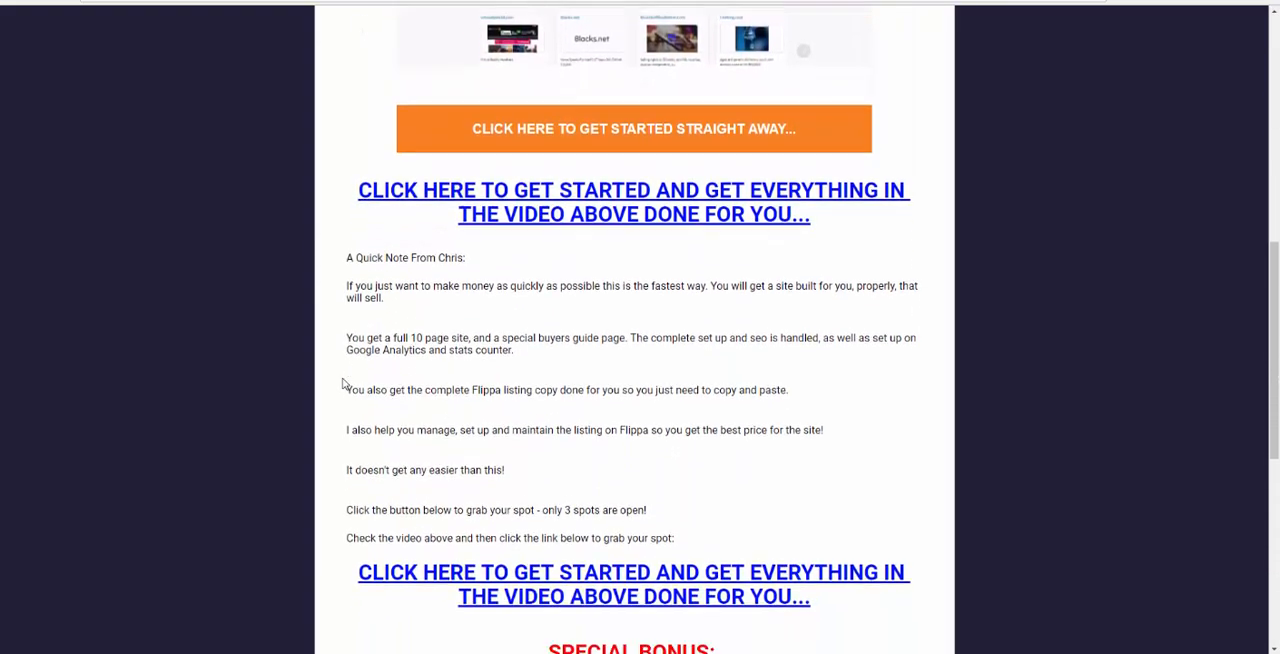
pyautogui.scroll(-3)
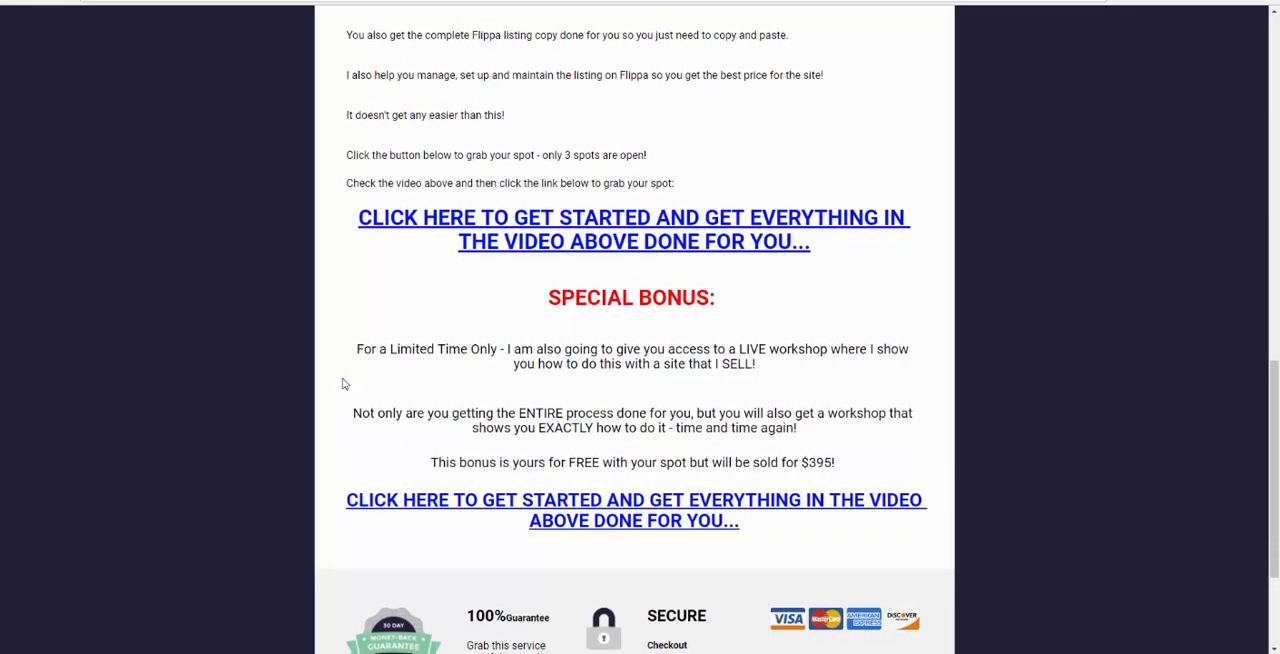
pyautogui.scroll(-3)
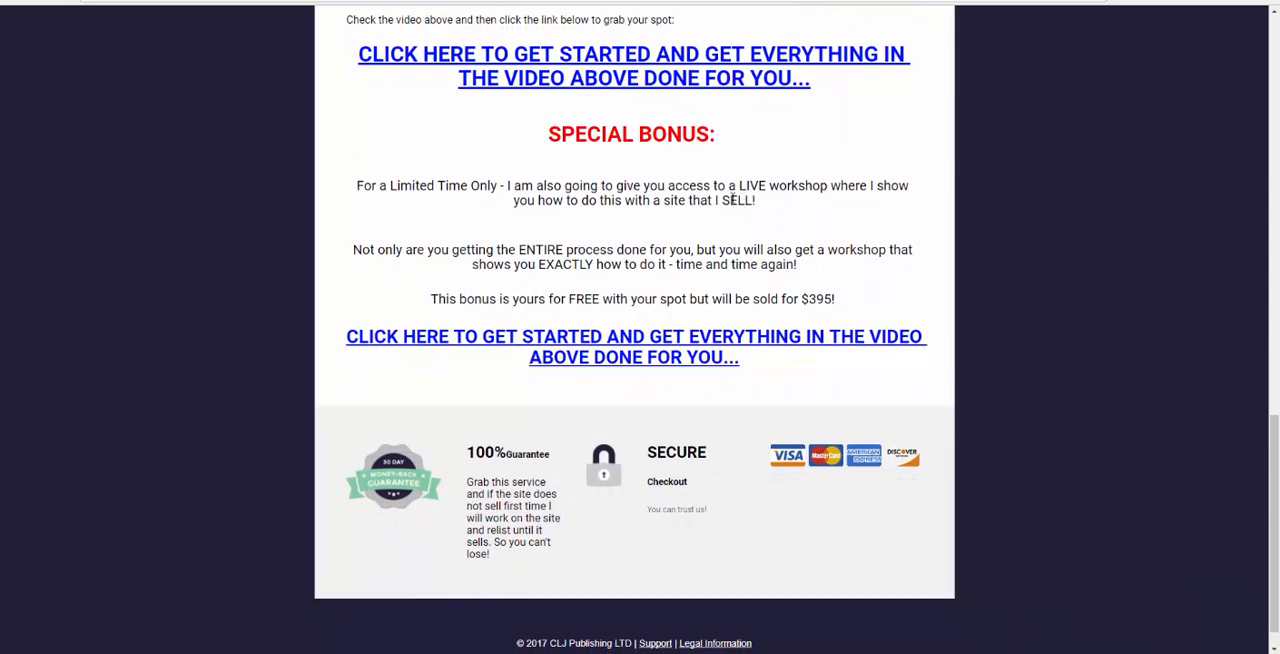
# Scroll on to the special bonus, guarantee and footer sections.
pyautogui.scroll(3)
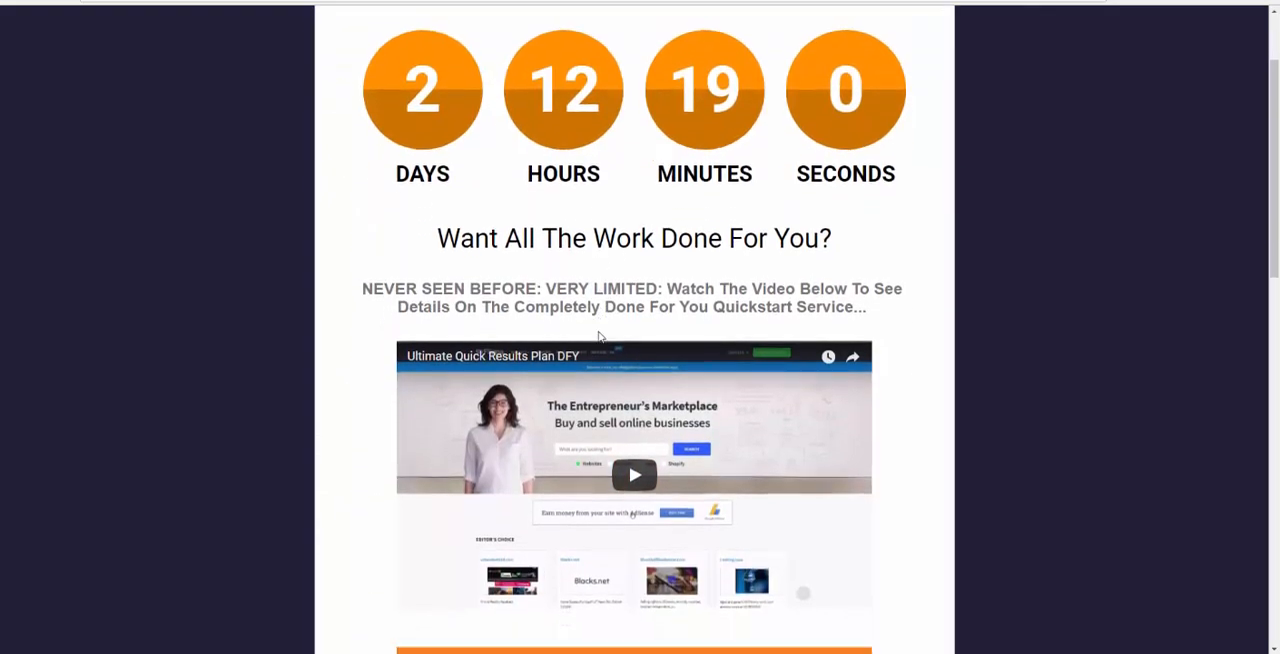
pyautogui.scroll(-3)
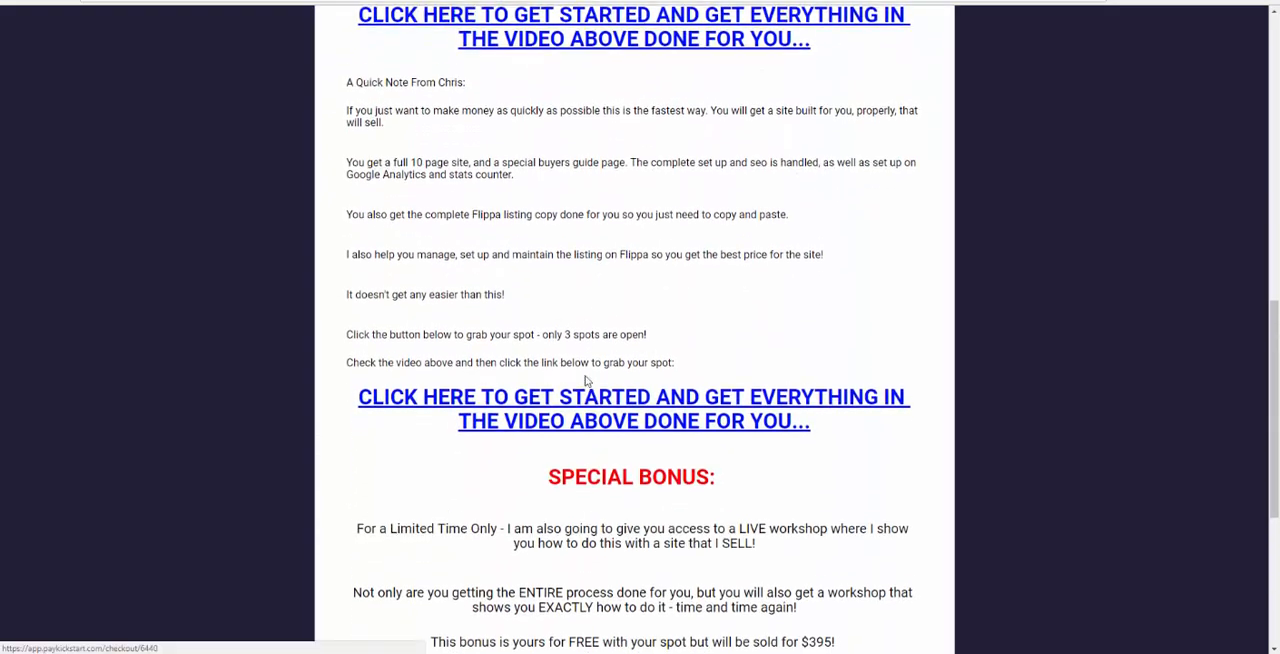
pyautogui.scroll(-3)
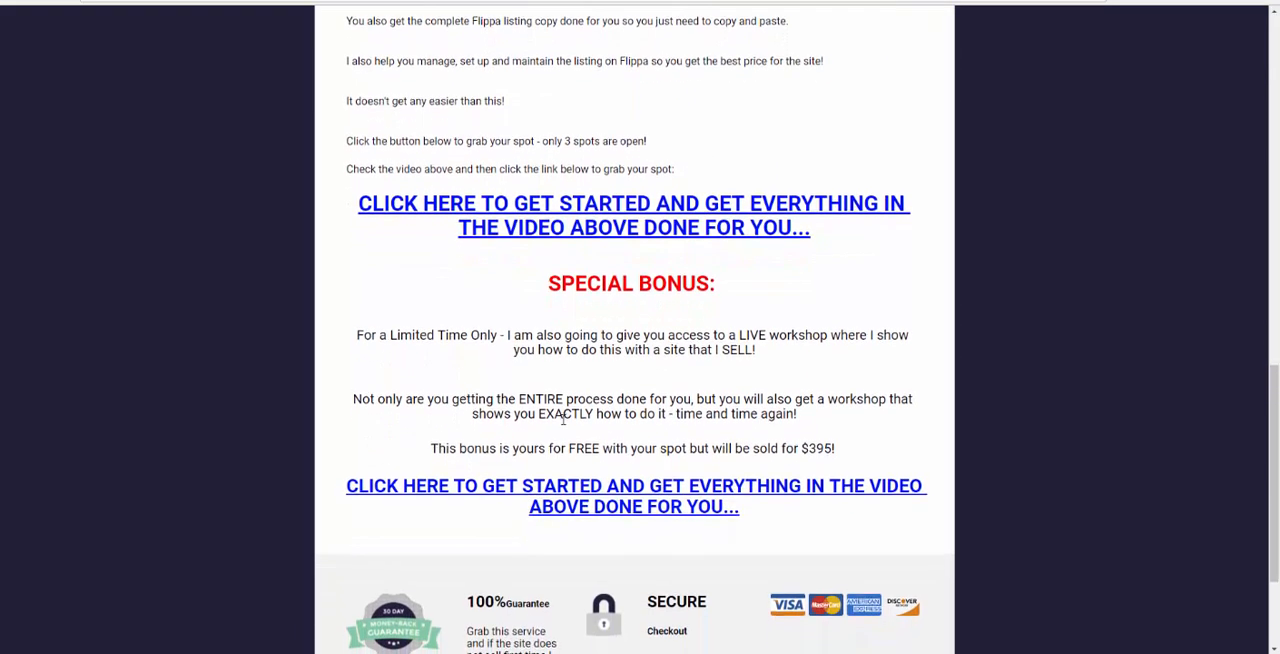
pyautogui.scroll(-3)
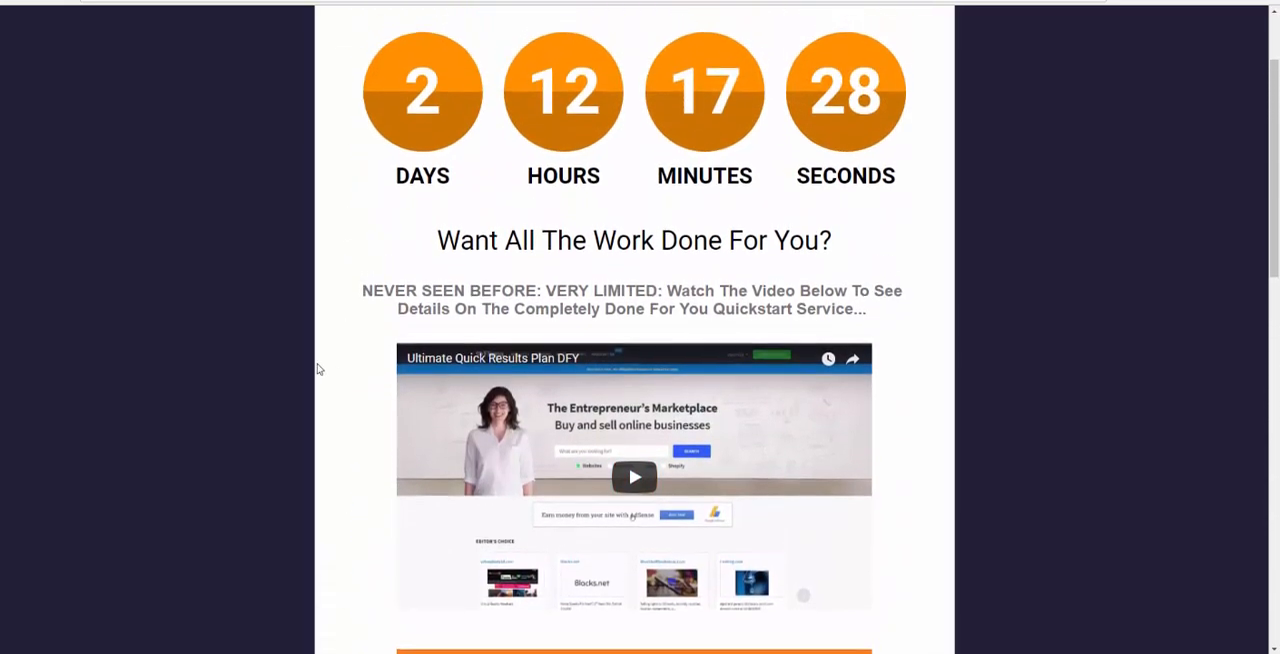
pyautogui.scroll(-3)
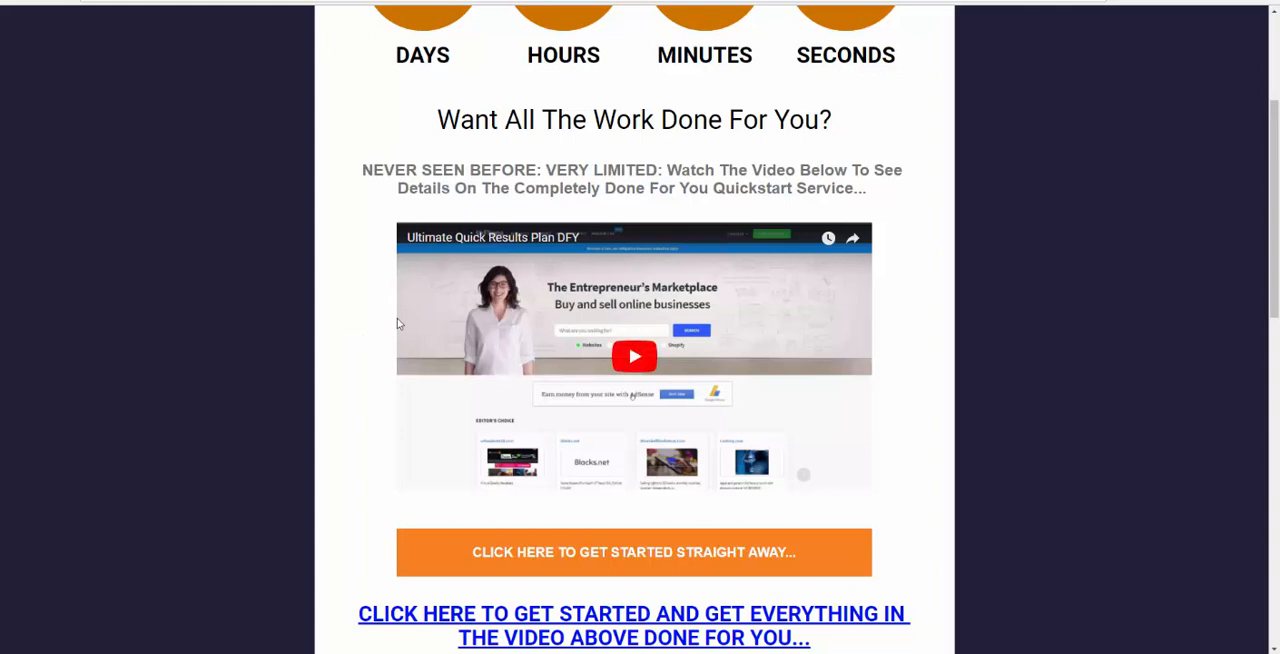